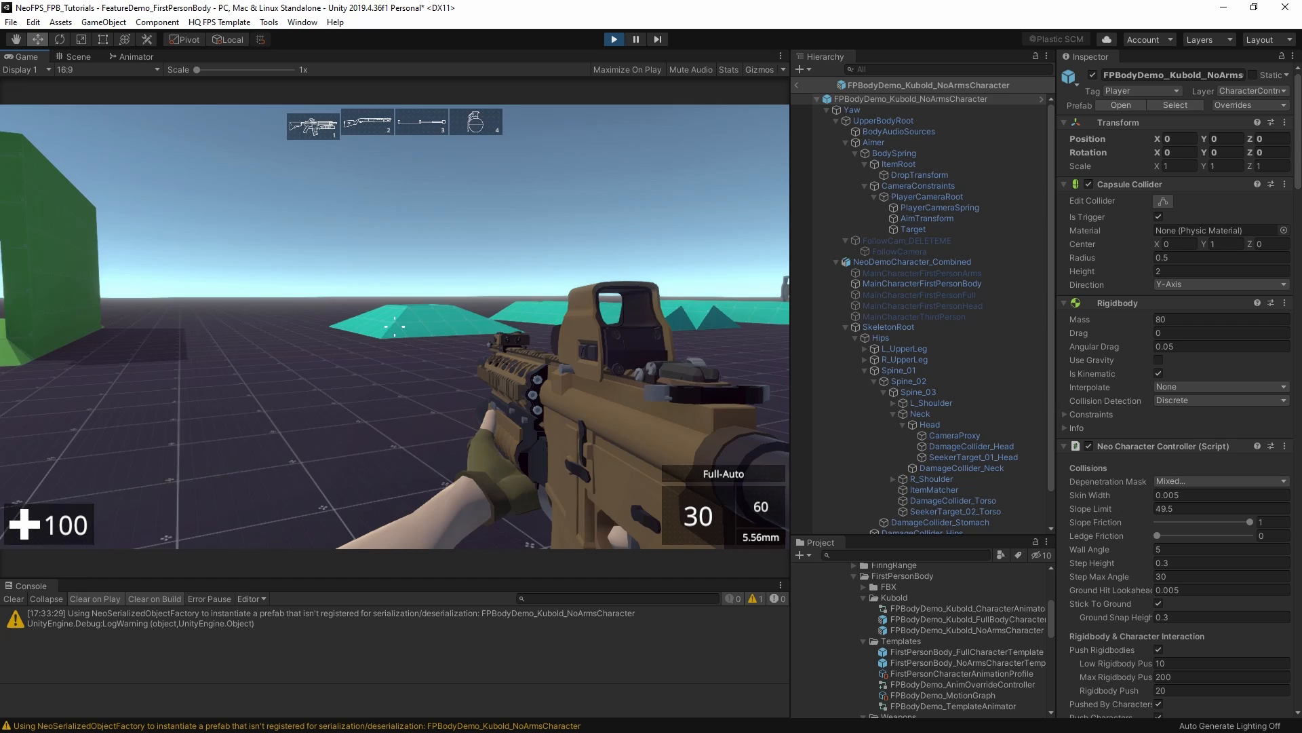
Stop play mode so the FirstPersonBody_NoArmsCharacterTemplate prefab can be edited.
key(Escape)
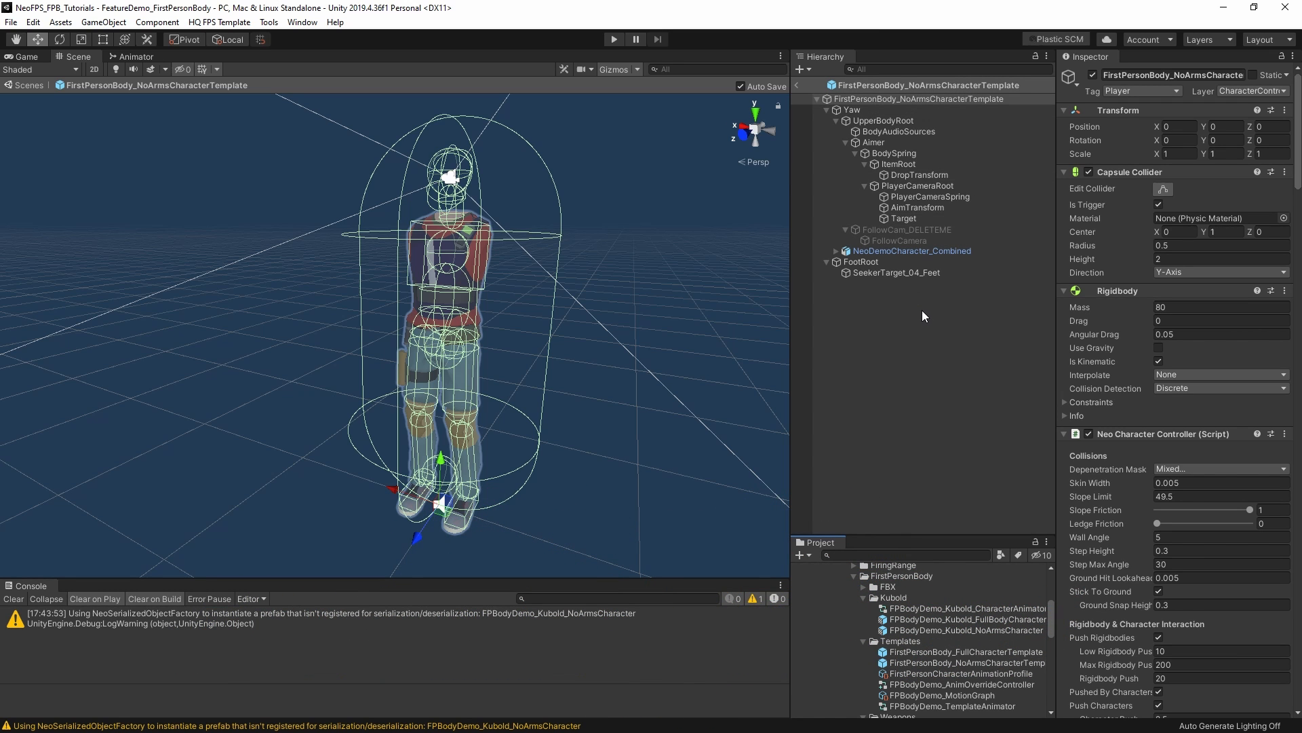
mouse_move(984, 634)
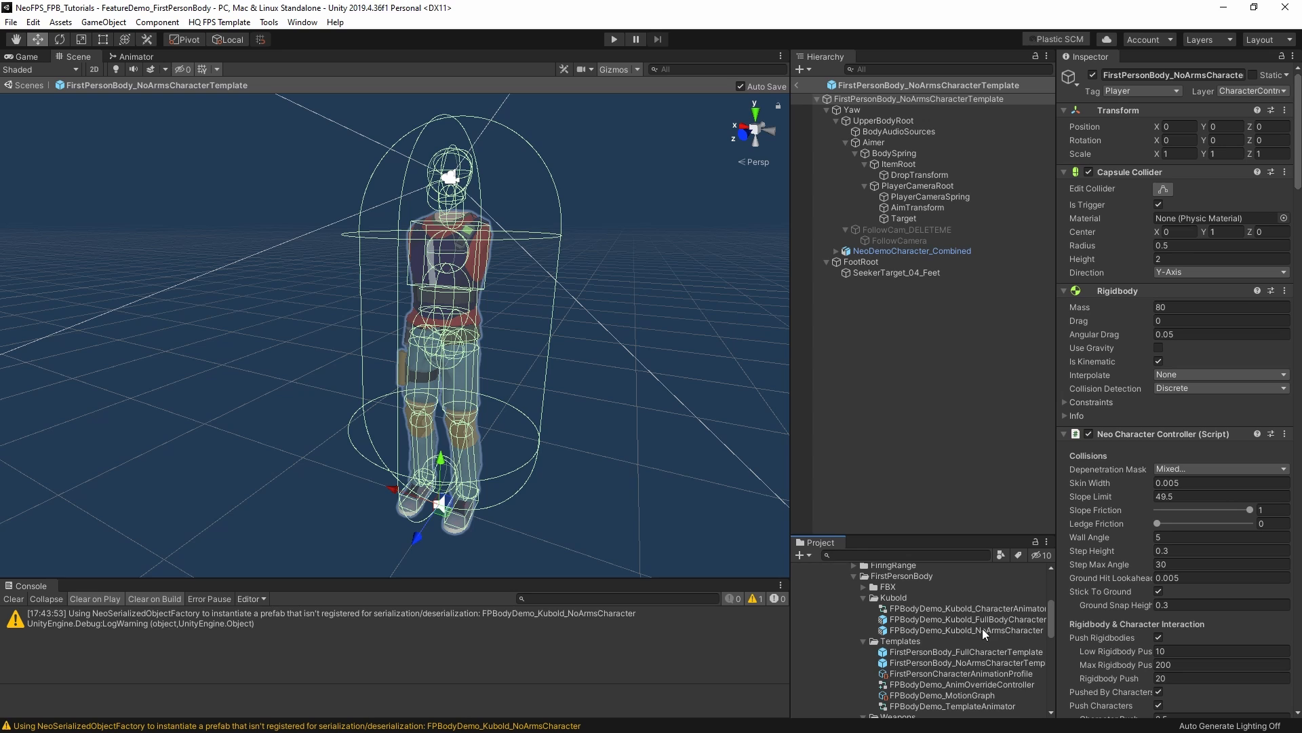
mouse_move(896, 391)
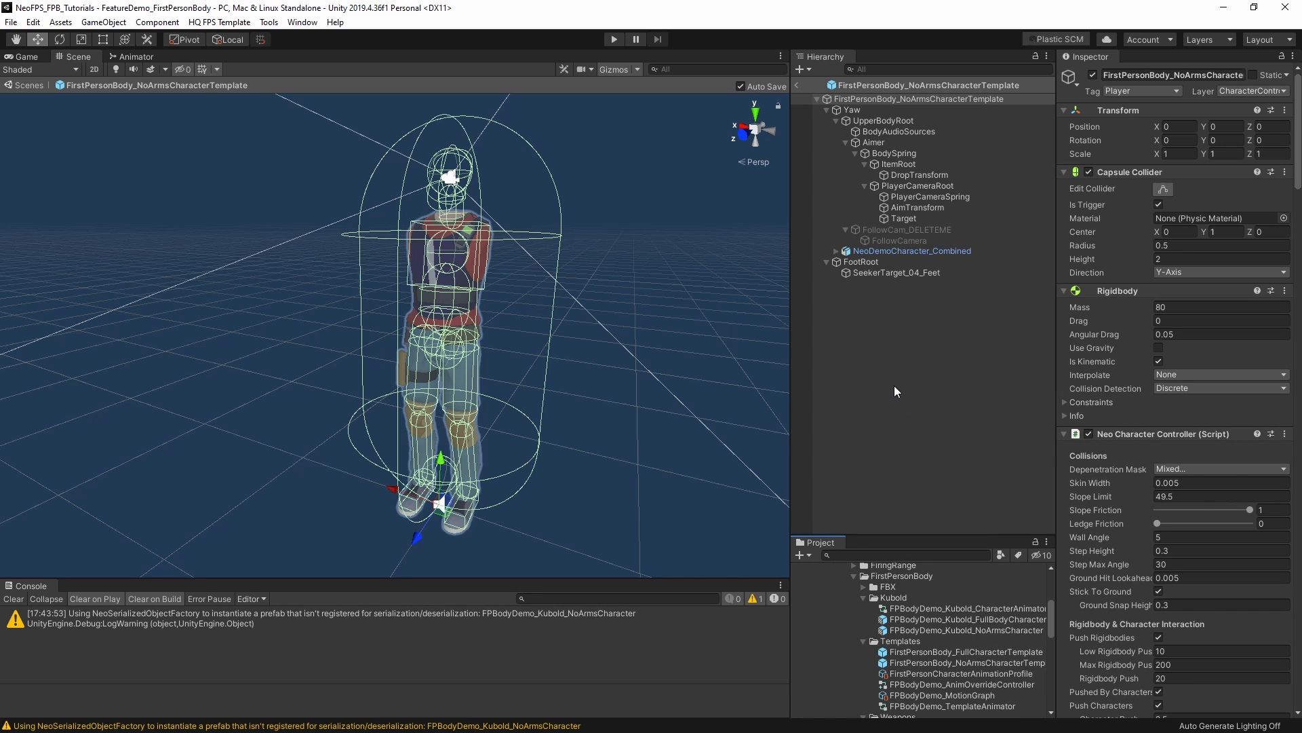
mouse_move(886, 324)
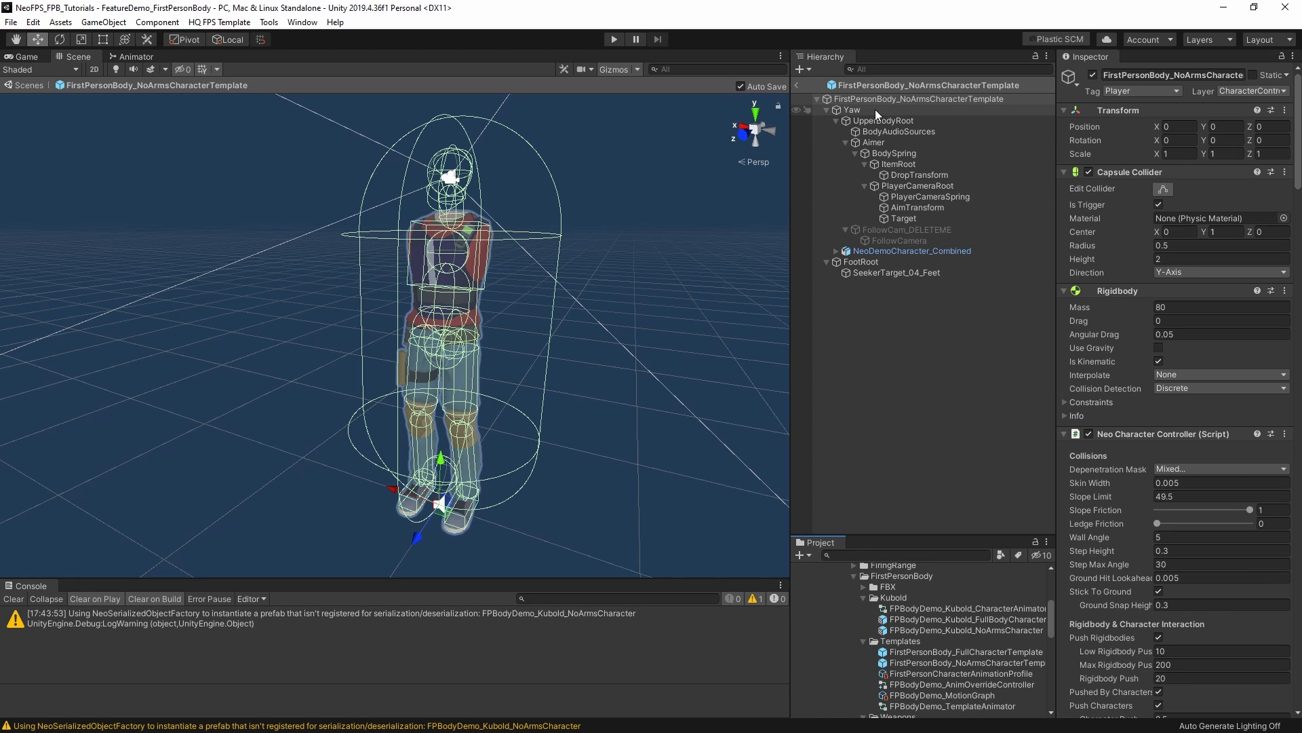
mouse_move(871, 110)
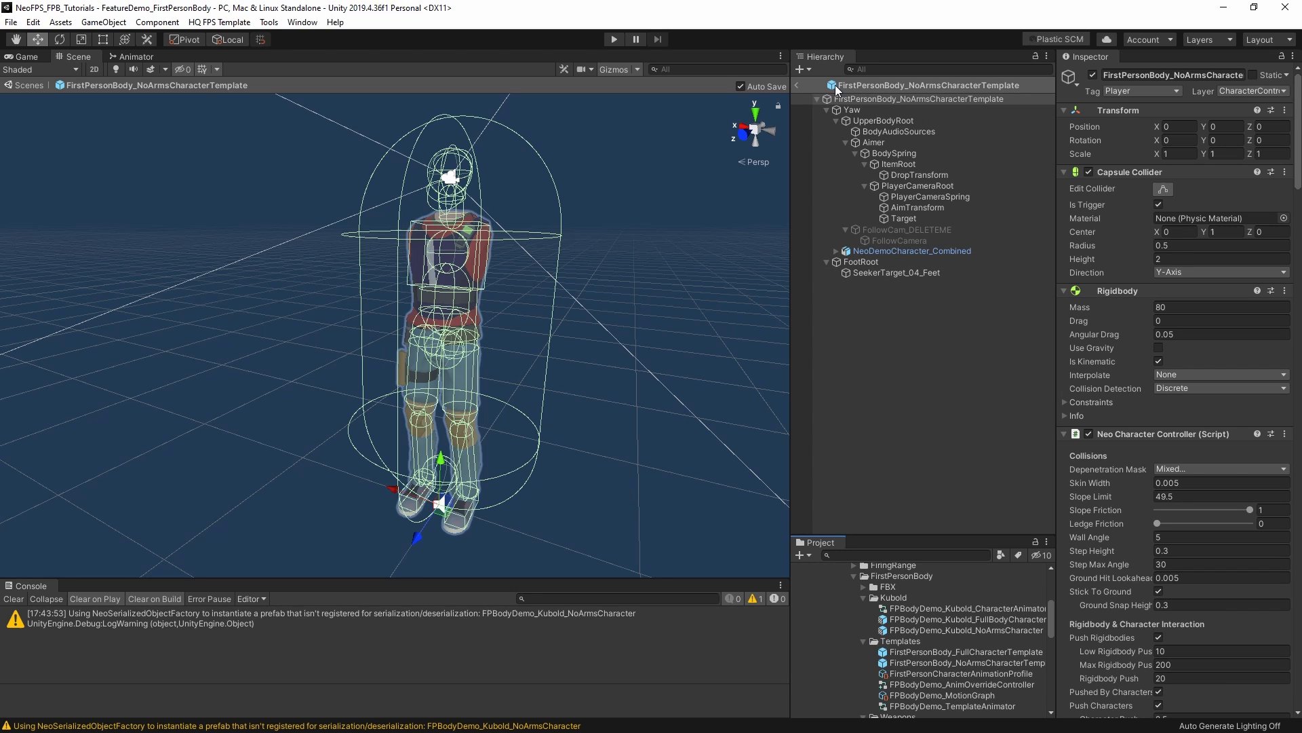
Select the prefab root to review its capsule collider, rigidbody and controller, then the Yaw object.
click(912, 251)
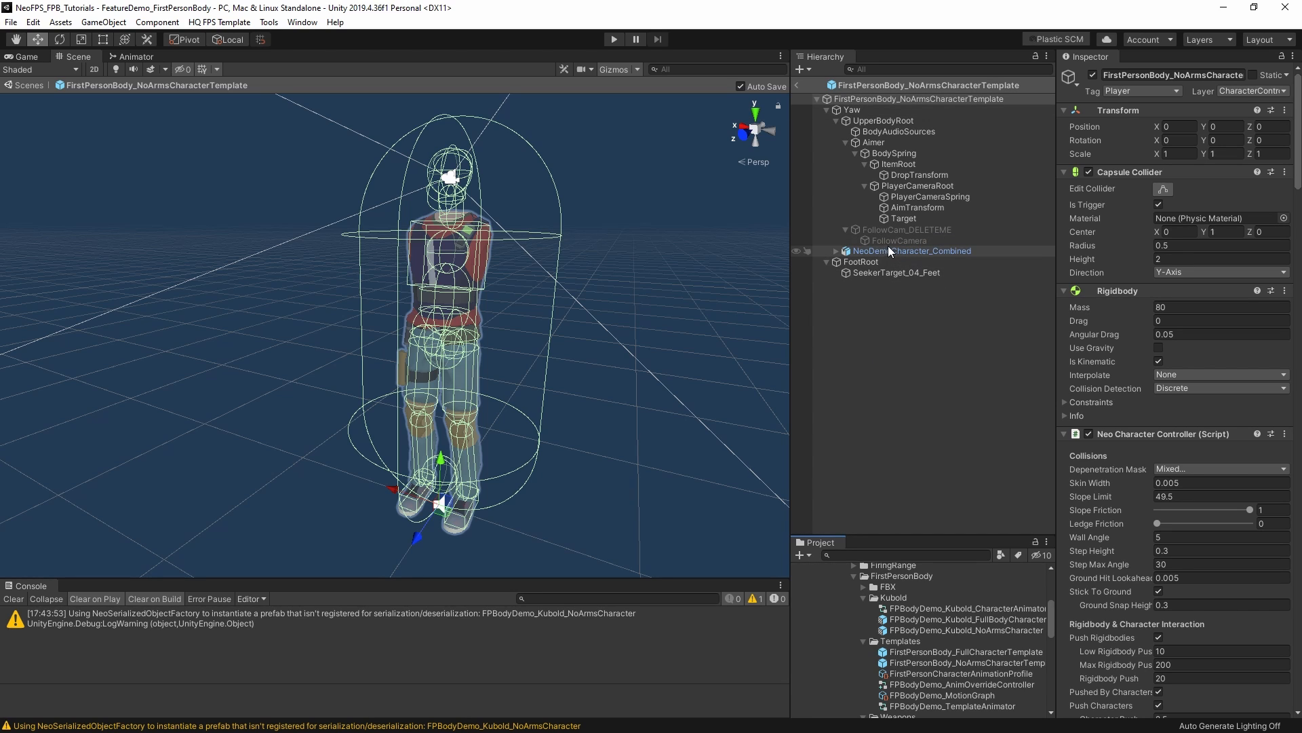
mouse_move(918, 256)
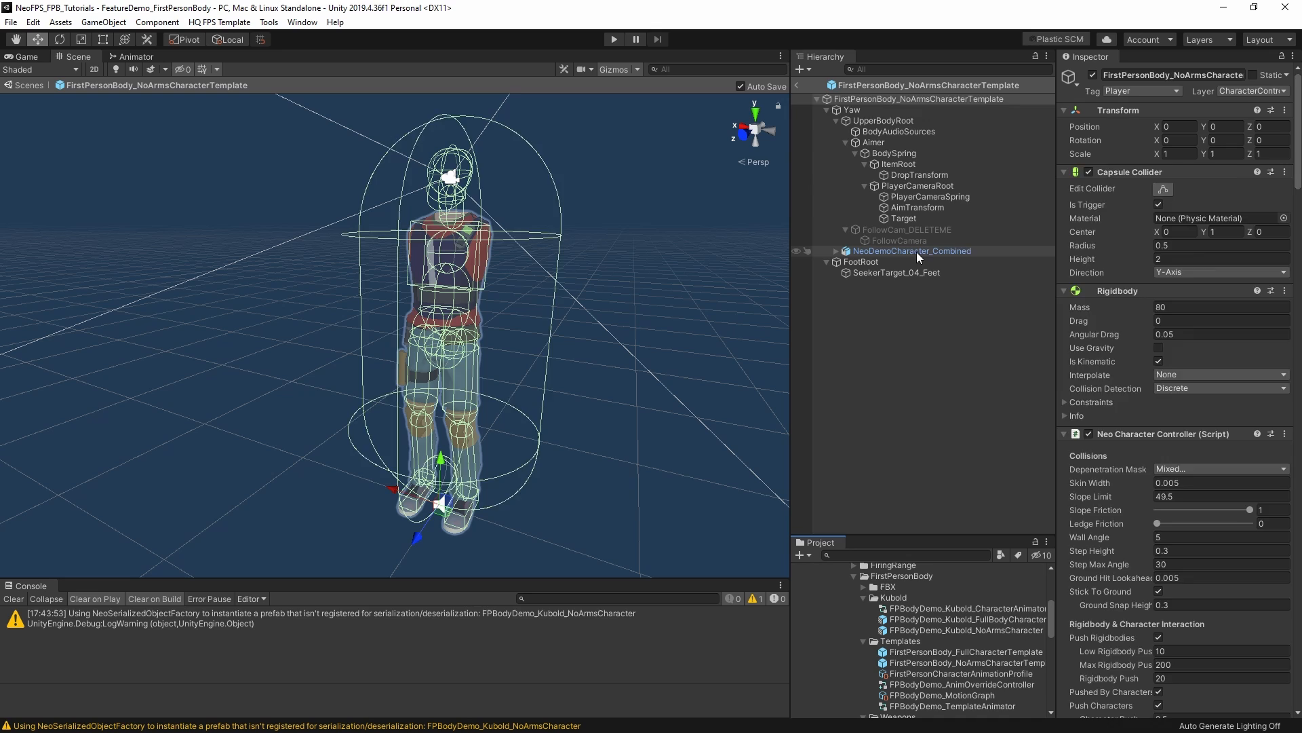
click(852, 108)
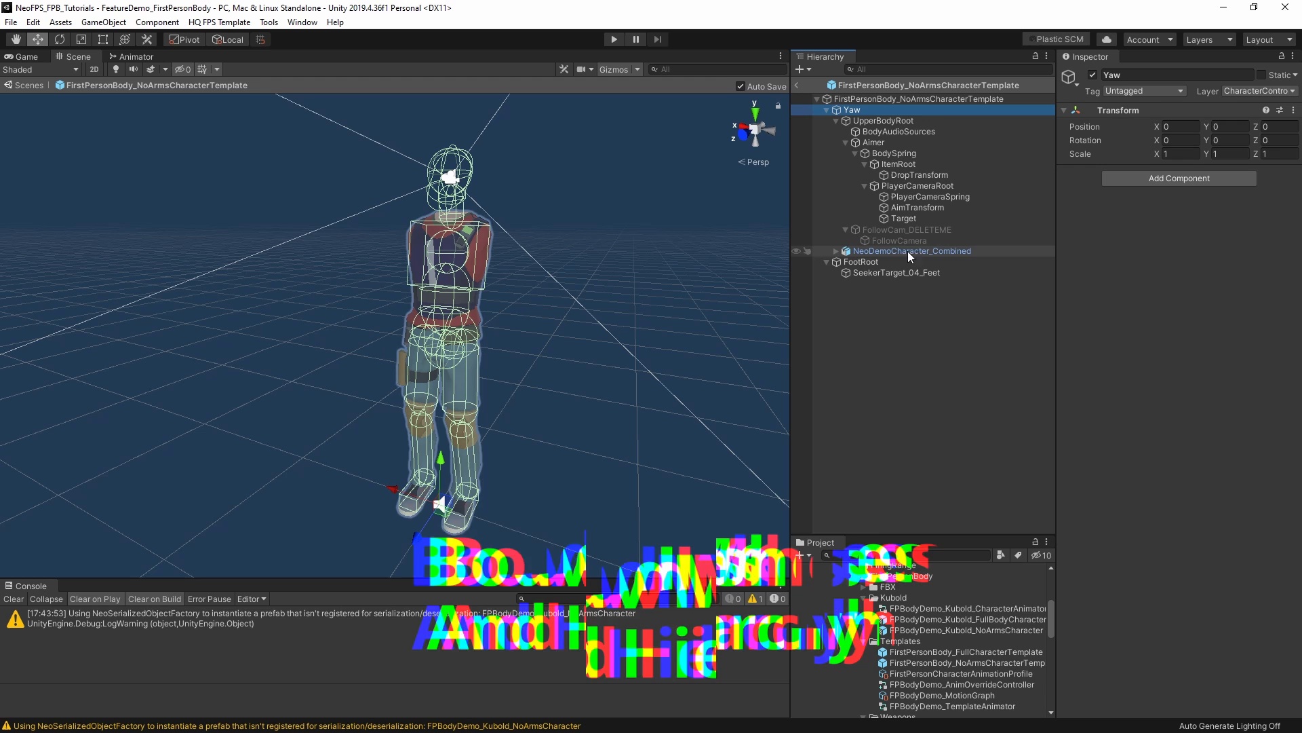
Expand NeoDemoCharacter_Combined and review the third-person body and head shadow mesh renderers.
click(912, 250)
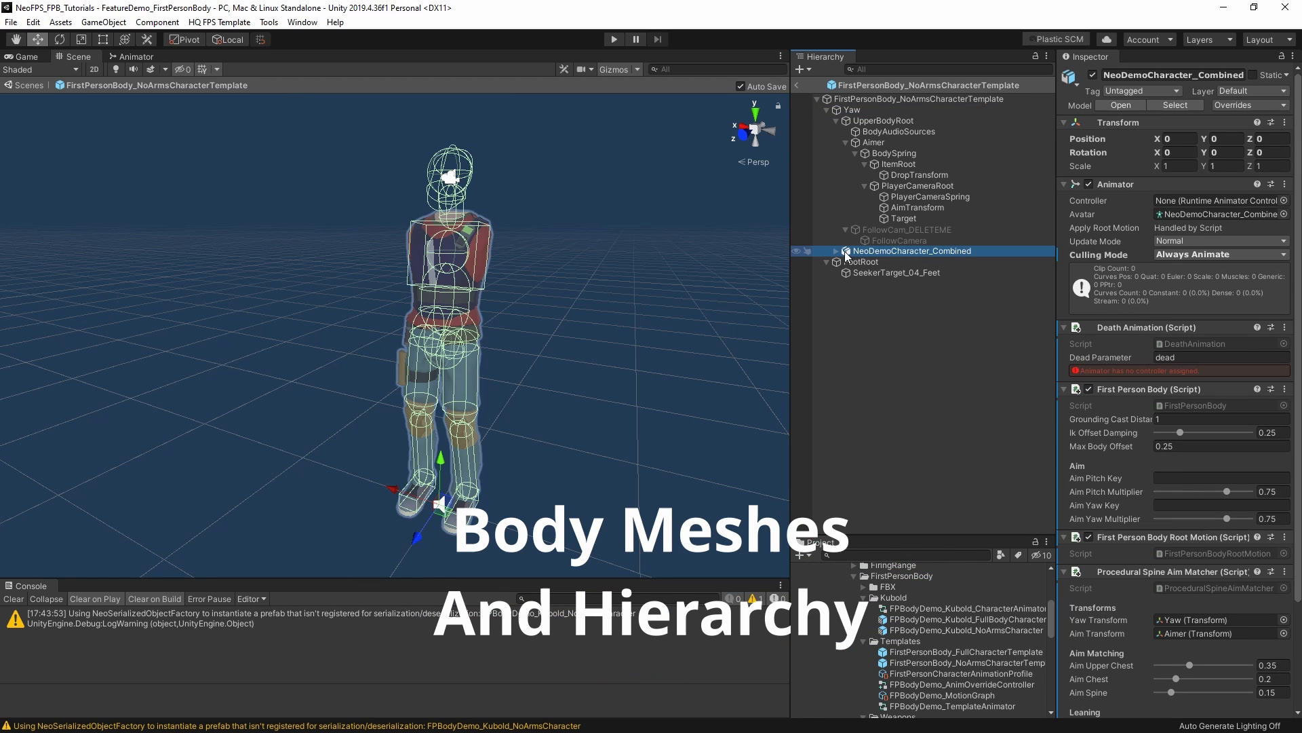
click(826, 251)
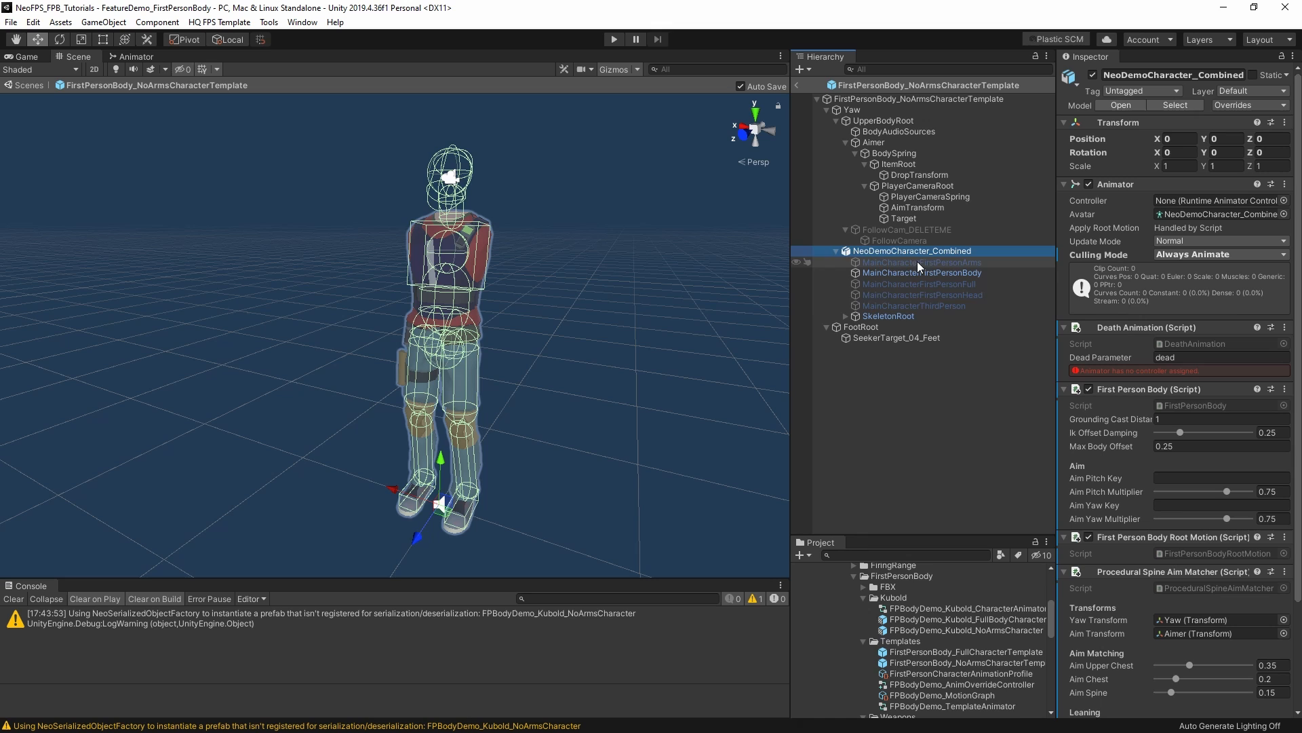
click(913, 306)
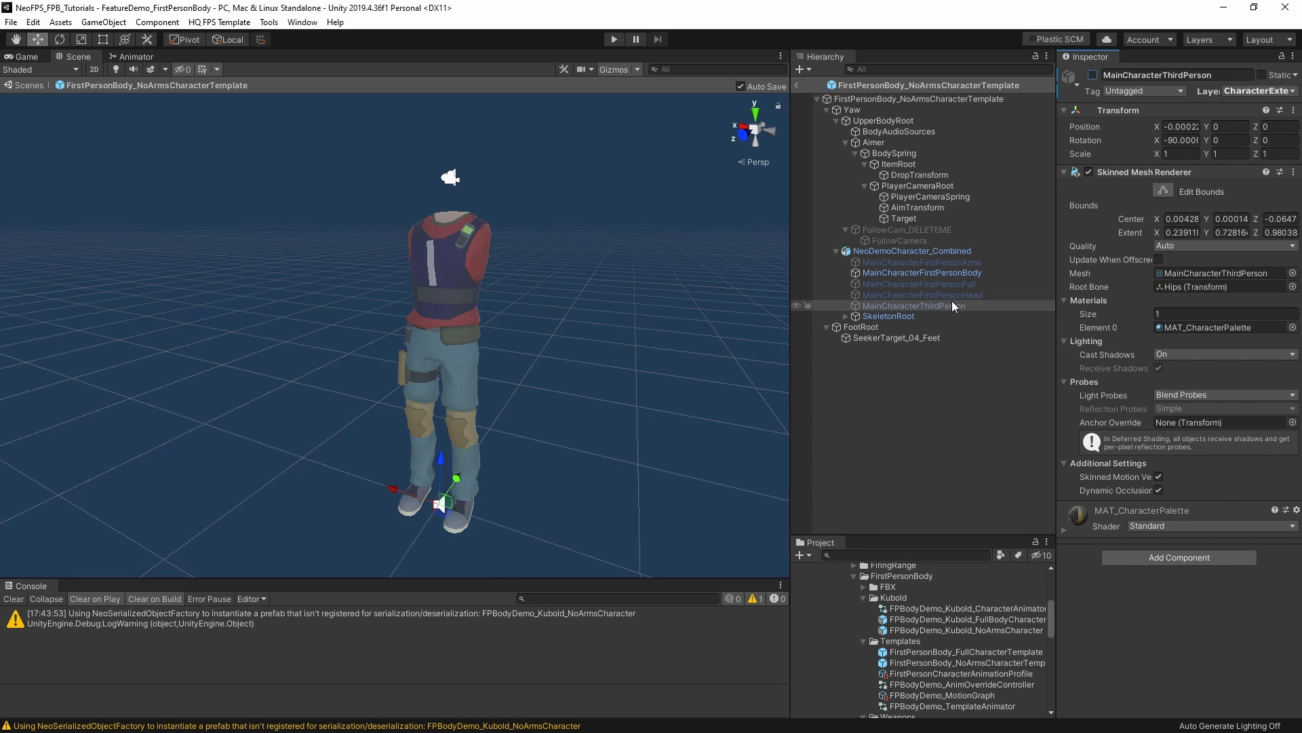
click(921, 293)
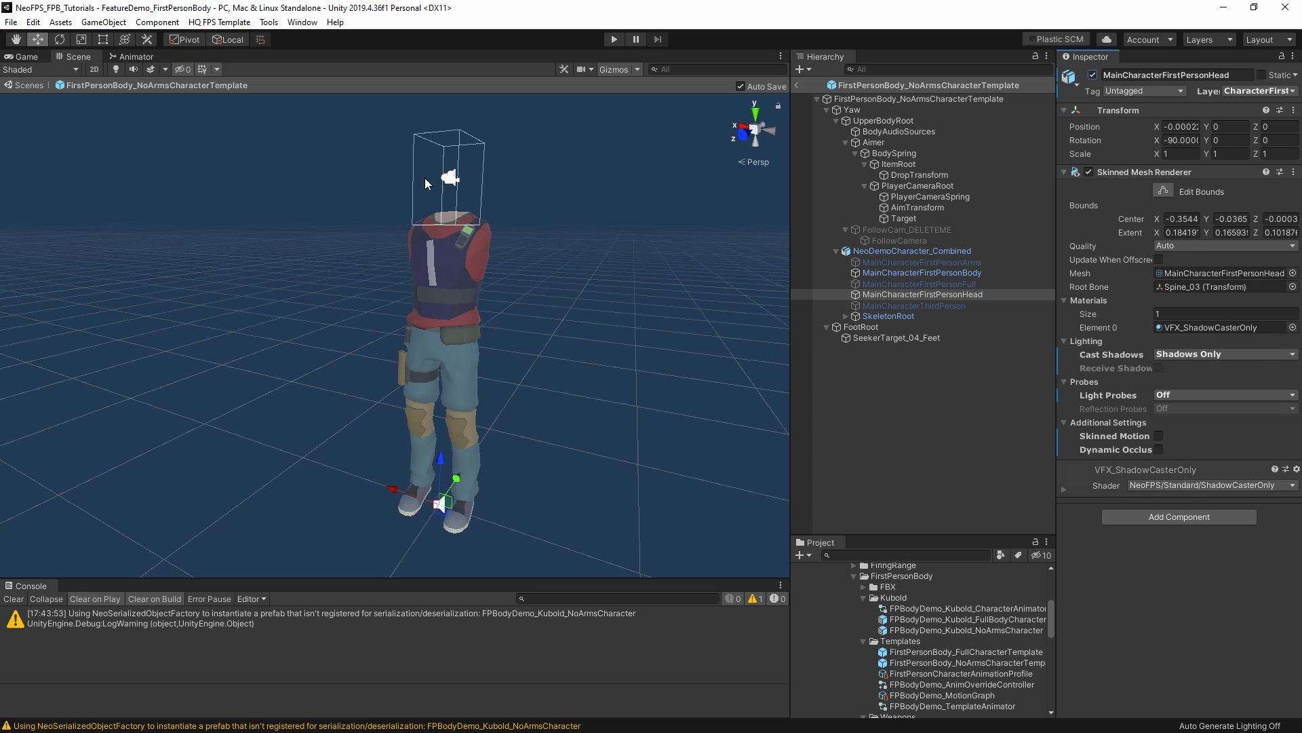
mouse_move(261, 527)
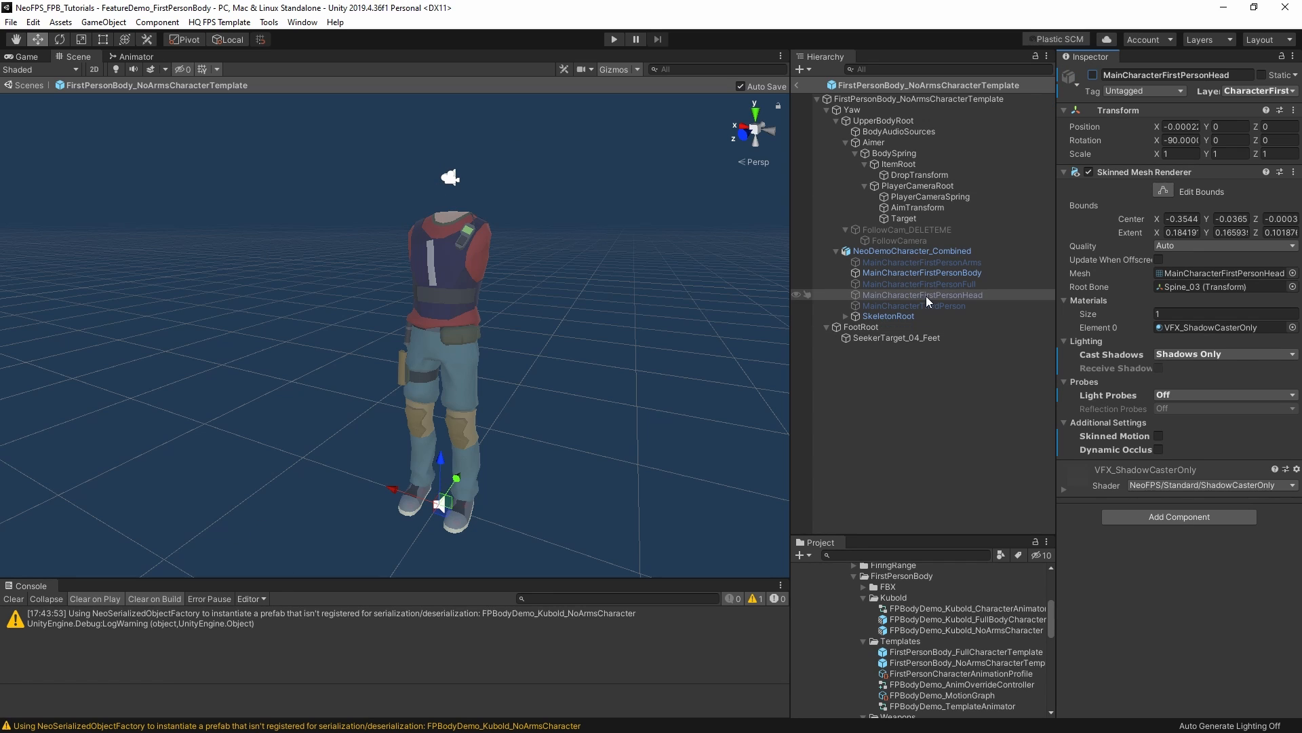
Review the full first-person mesh, armless body mesh and first-person arms mesh renderers.
click(907, 283)
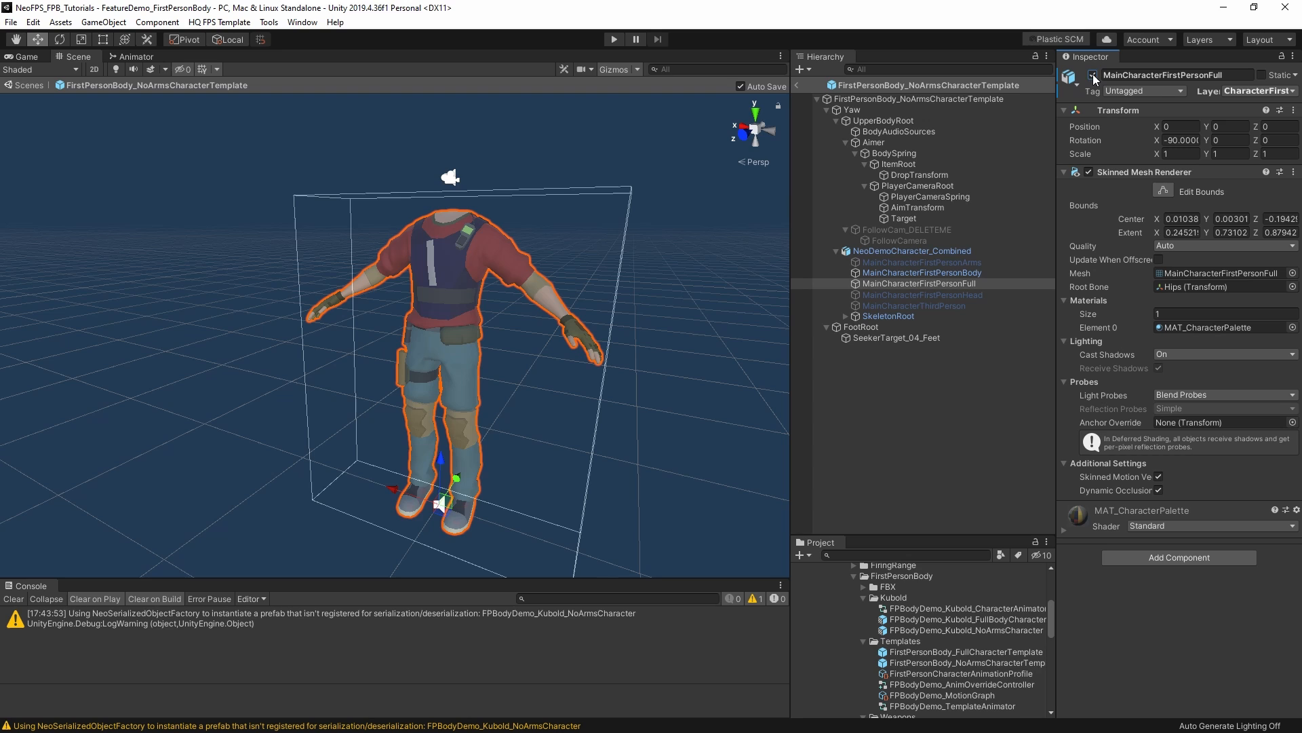
mouse_move(1095, 76)
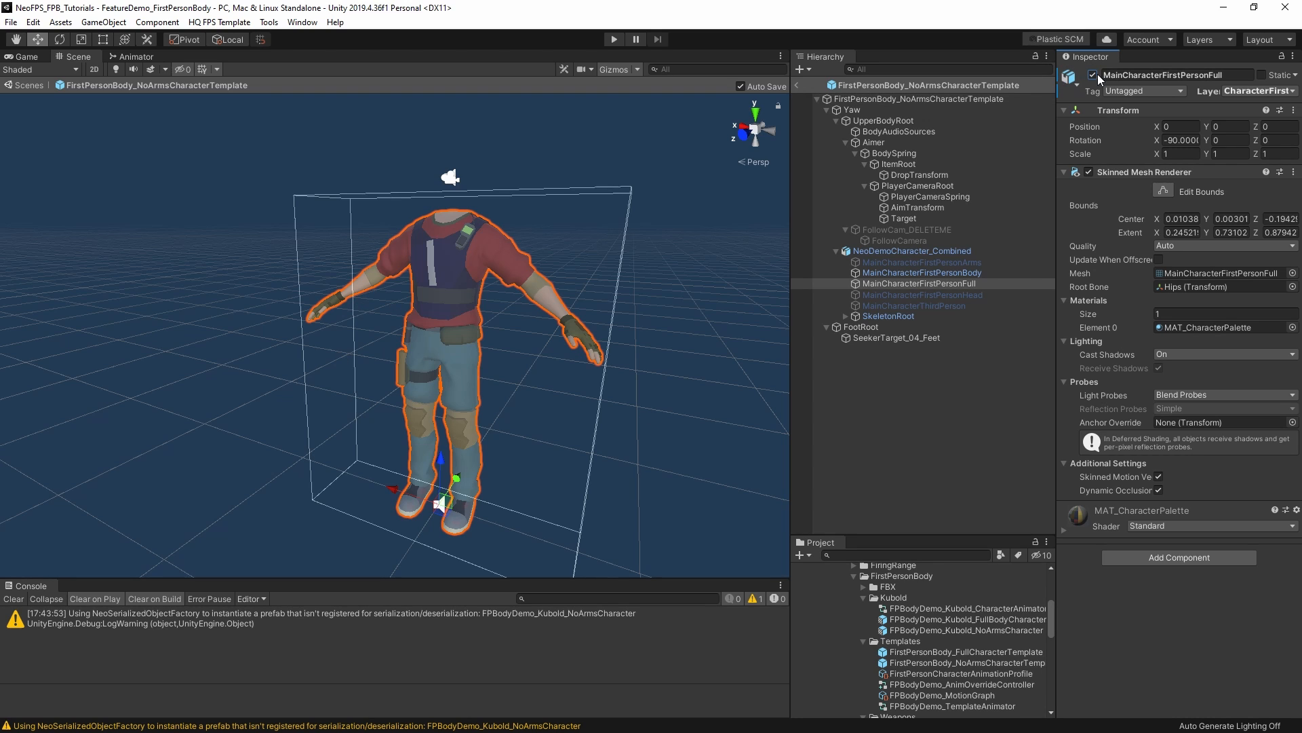
click(919, 273)
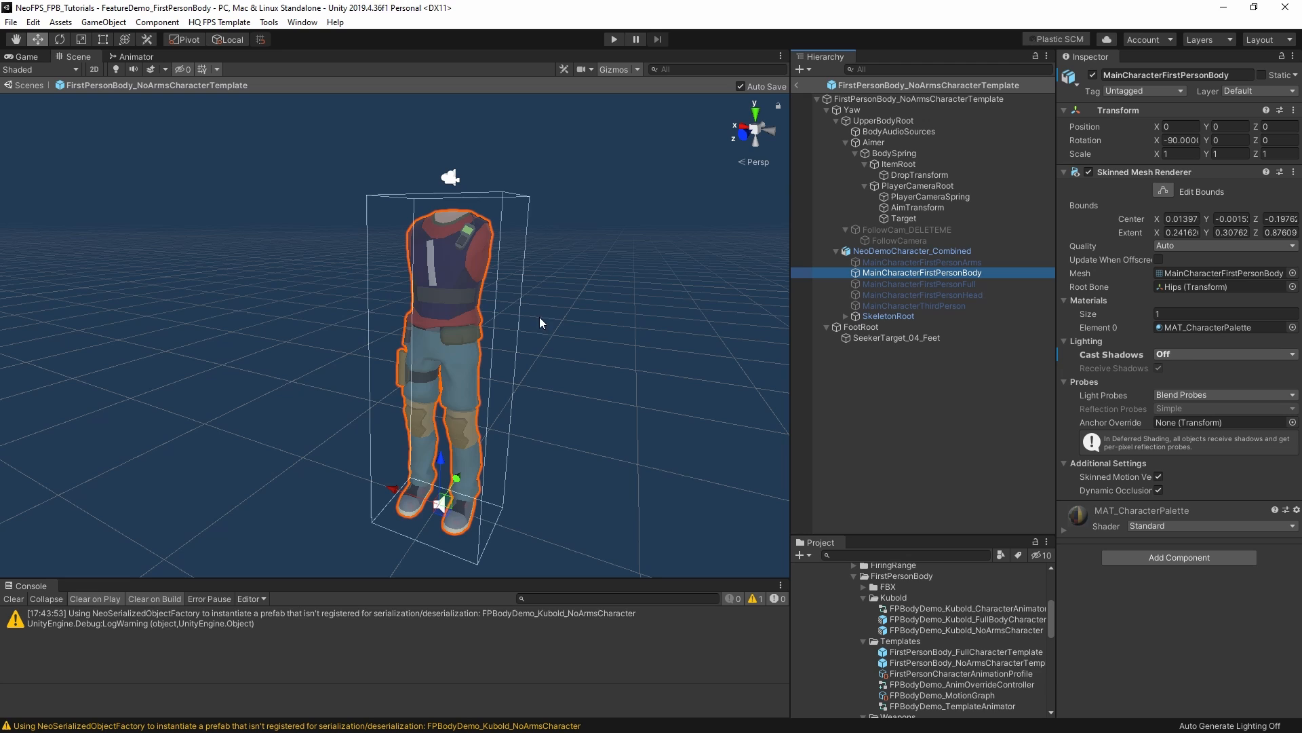
mouse_move(415, 421)
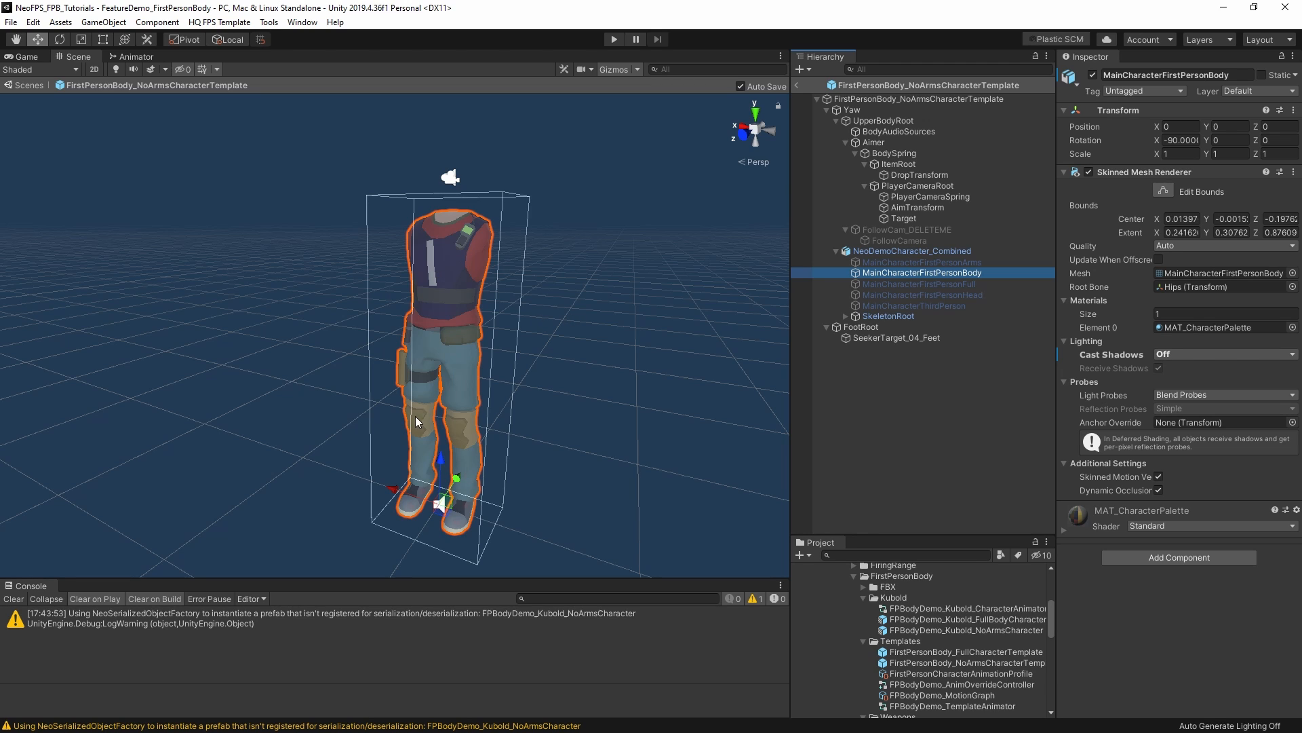
mouse_move(469, 227)
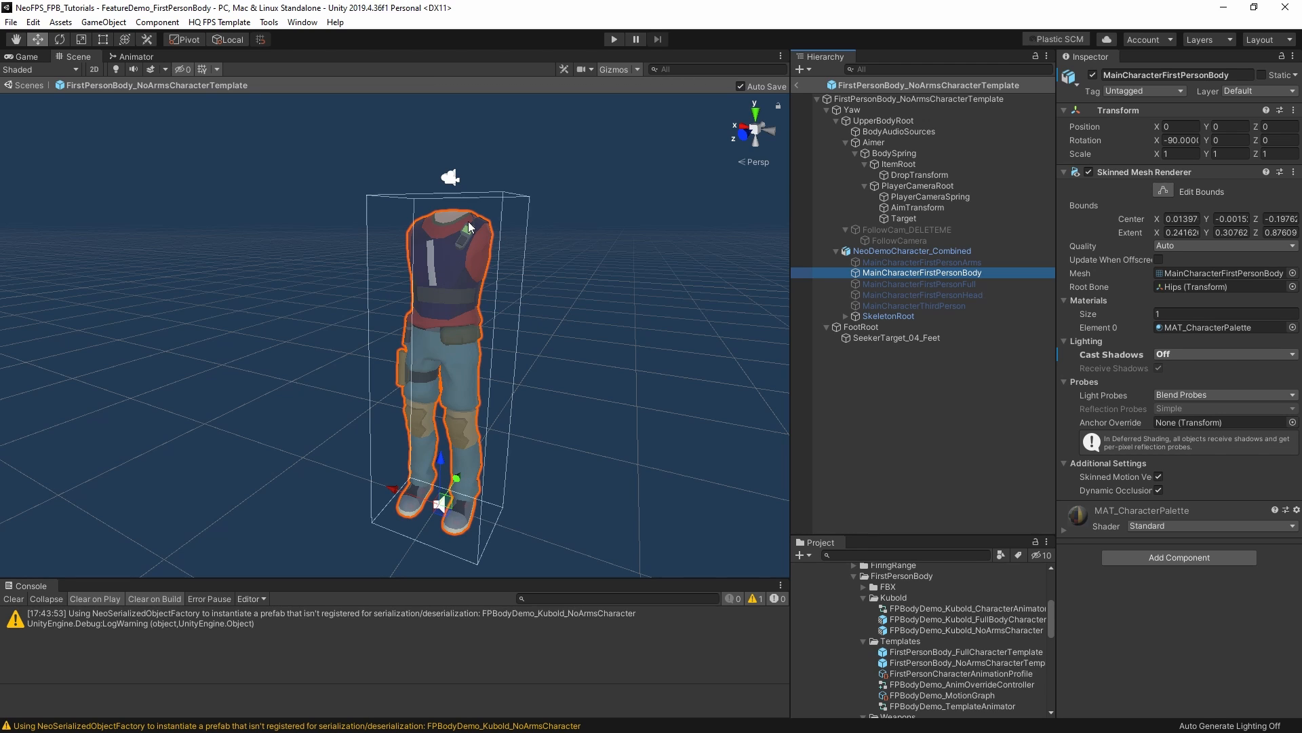
click(923, 262)
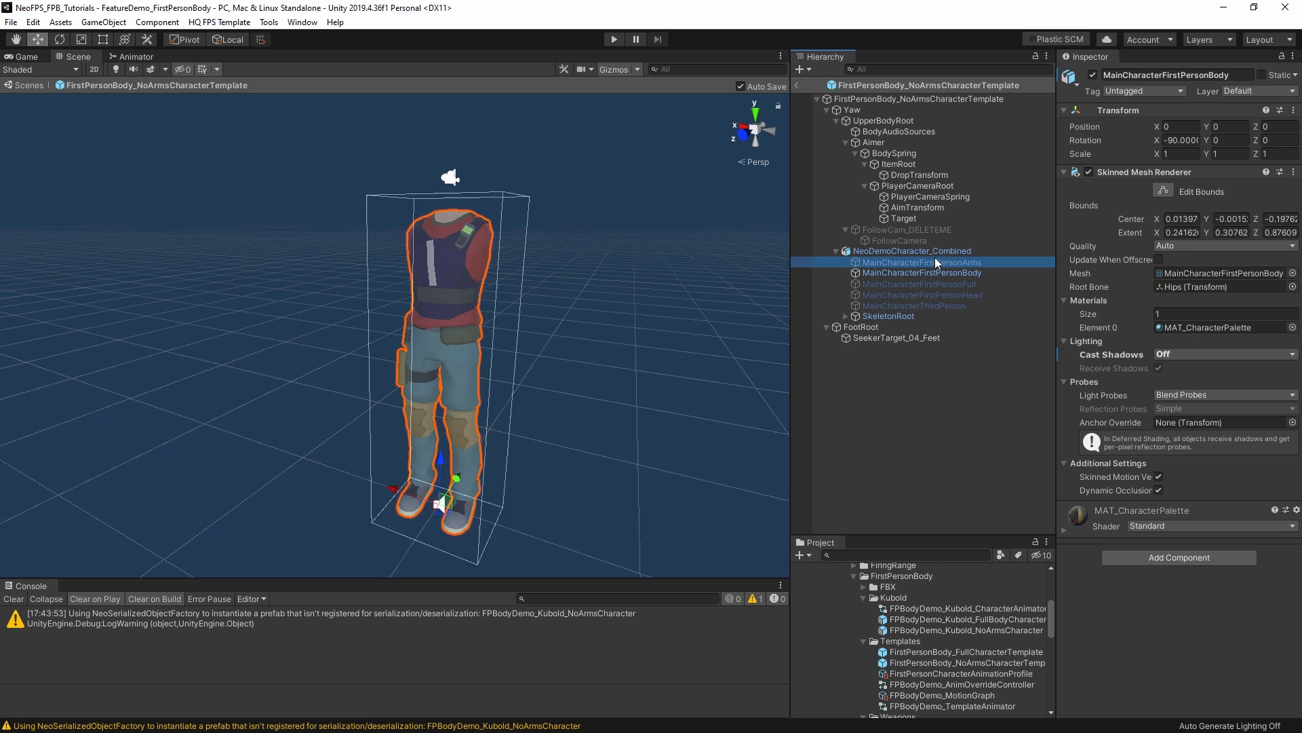
click(923, 262)
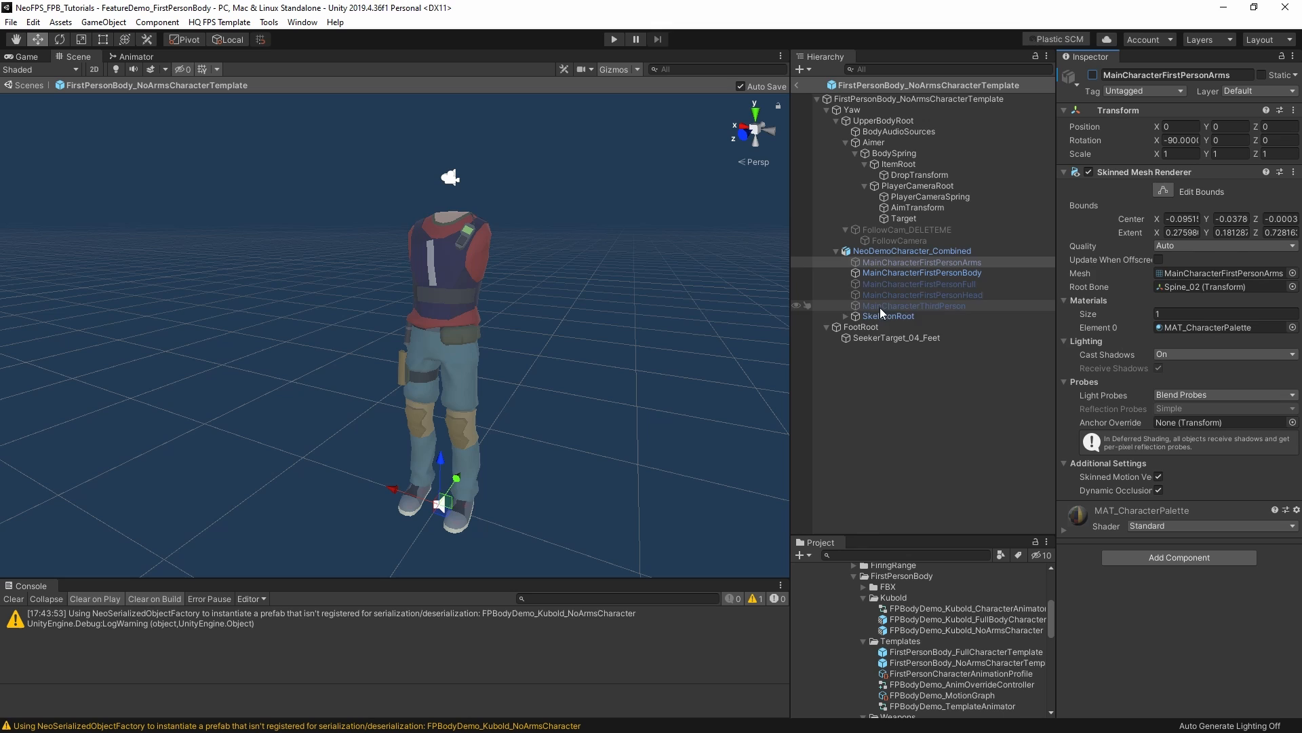
Expand SkeletonRoot, Hips and spine bones to reach the stomach damage collider's settings.
click(888, 316)
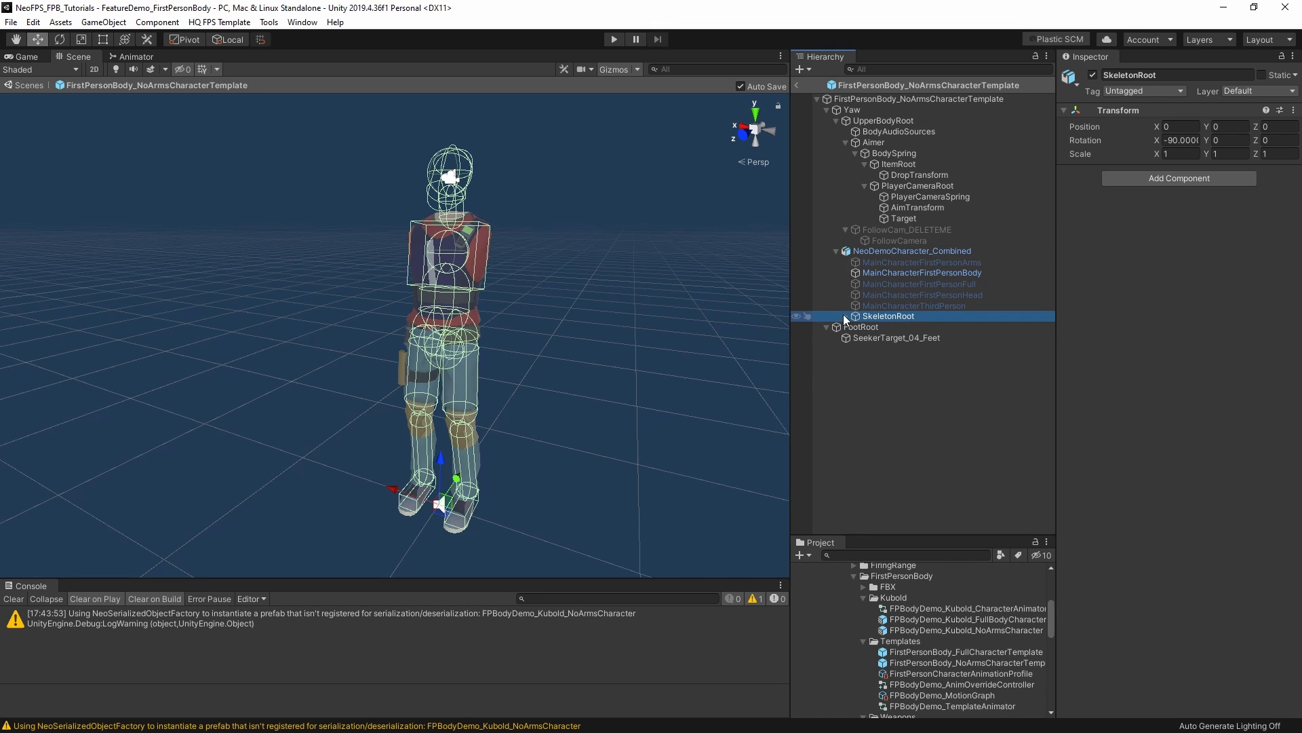
click(836, 316)
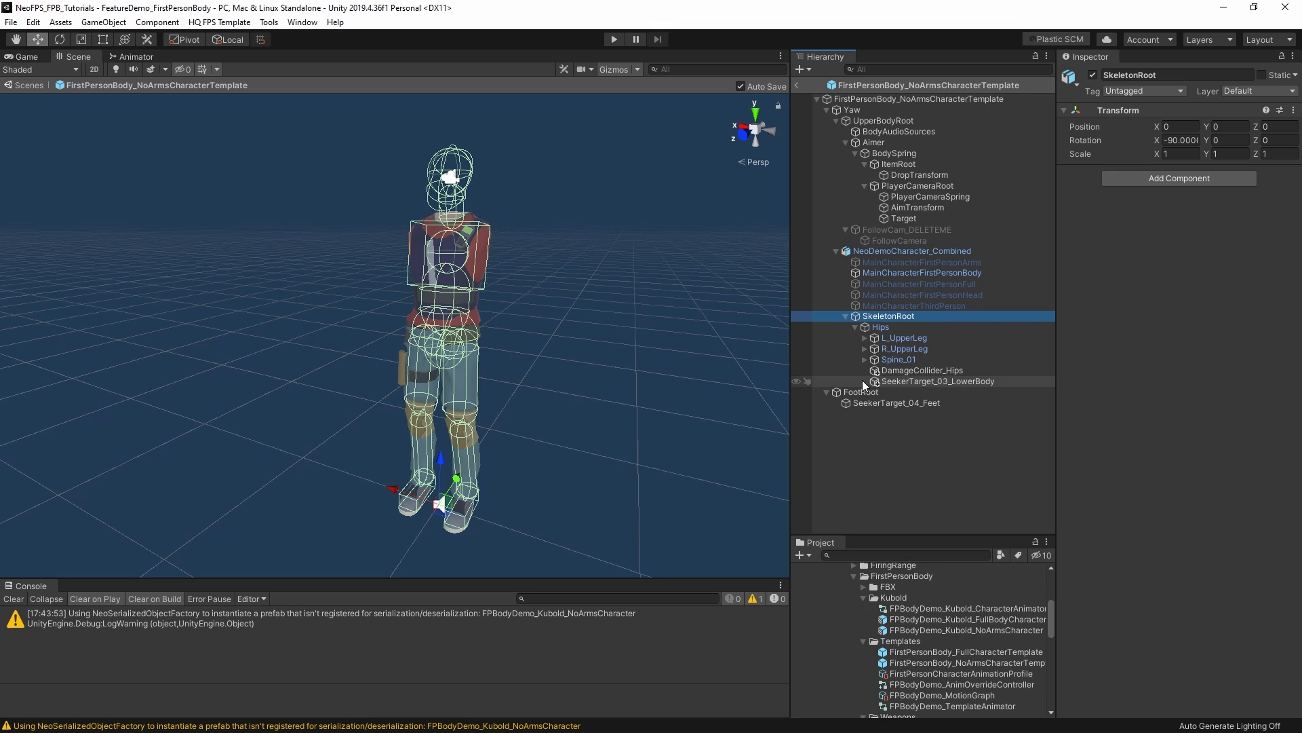
click(921, 369)
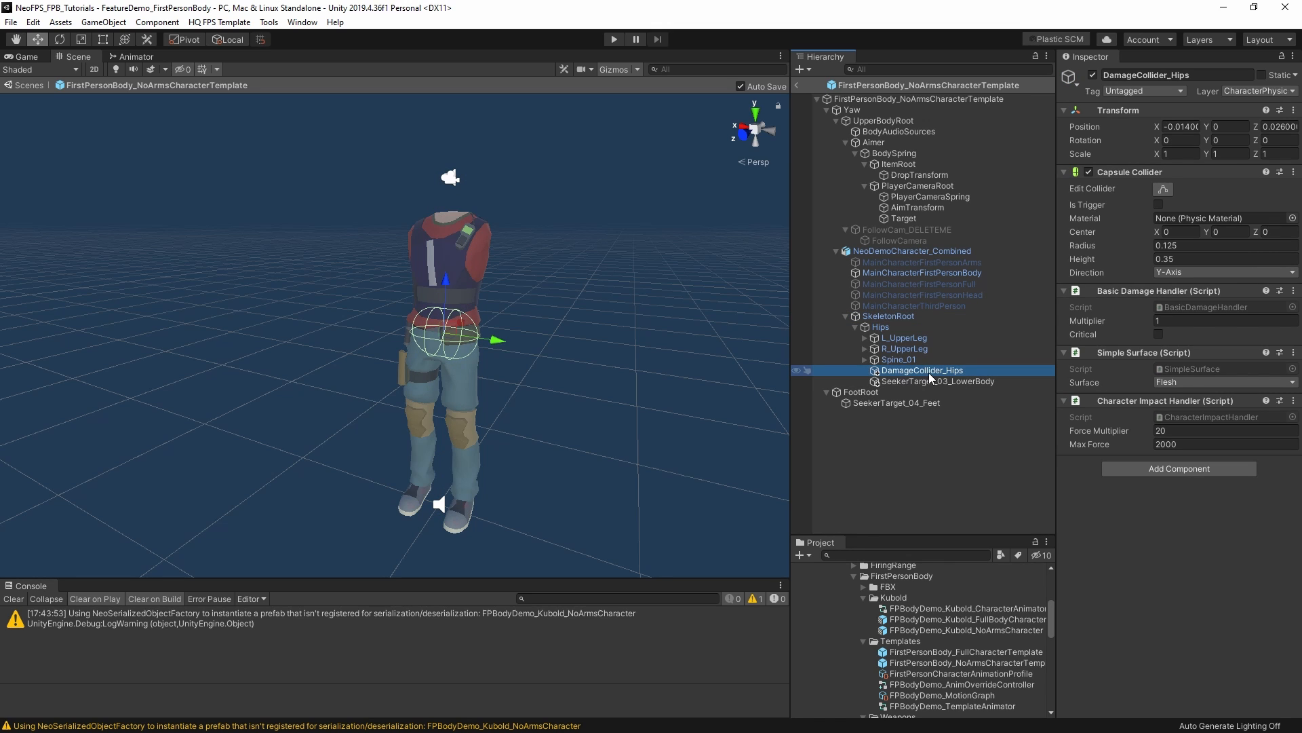
click(857, 358)
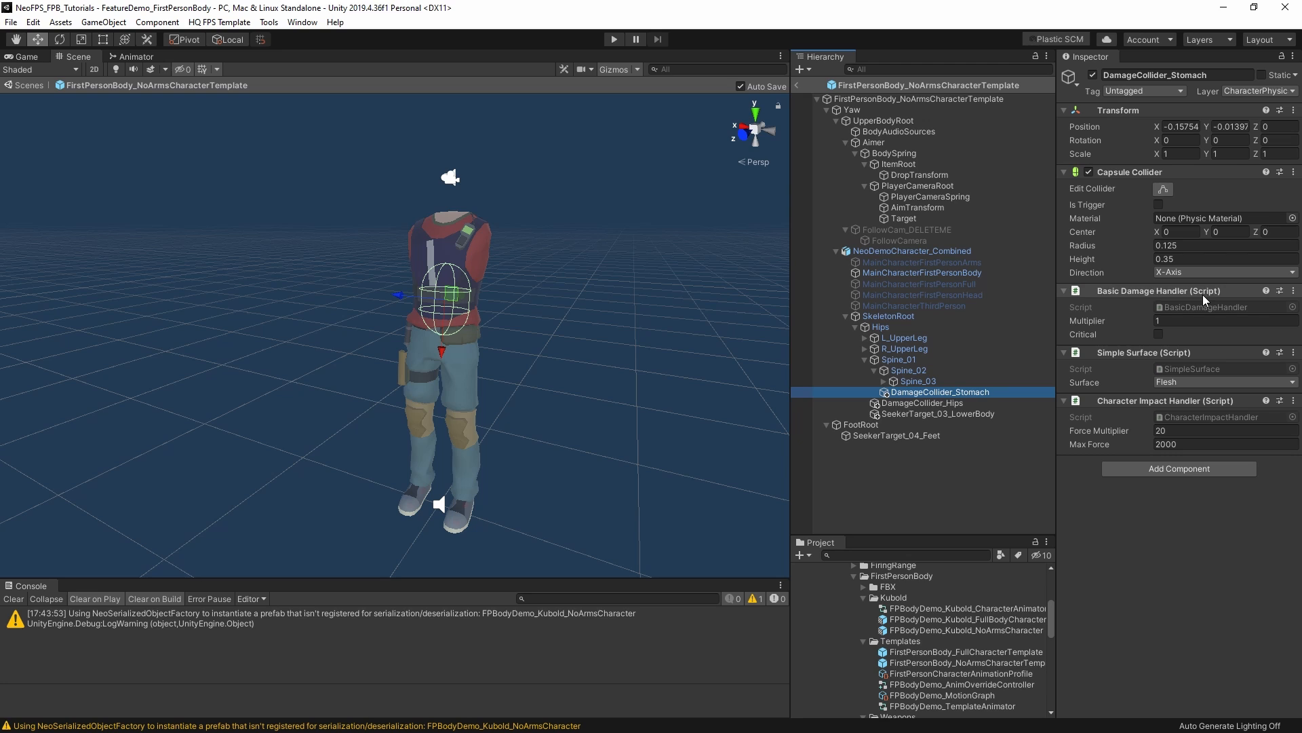
mouse_move(1130, 291)
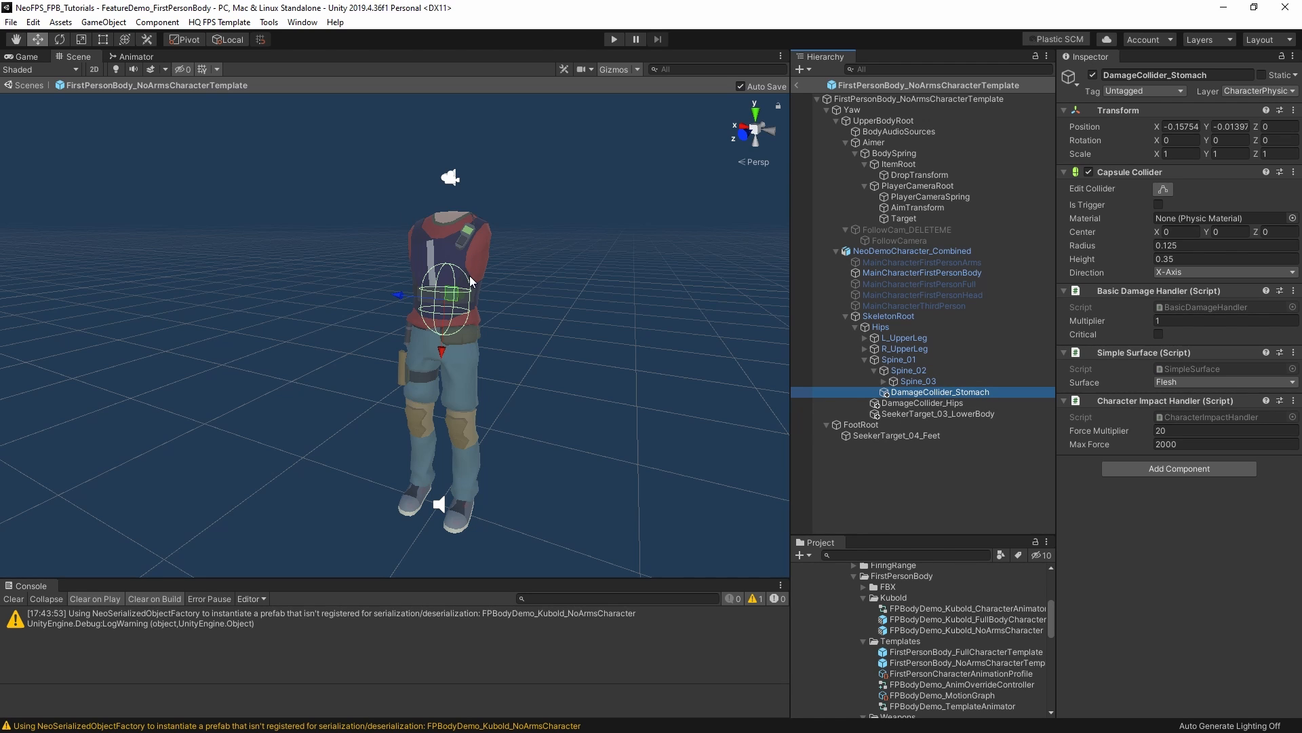
mouse_move(1145, 378)
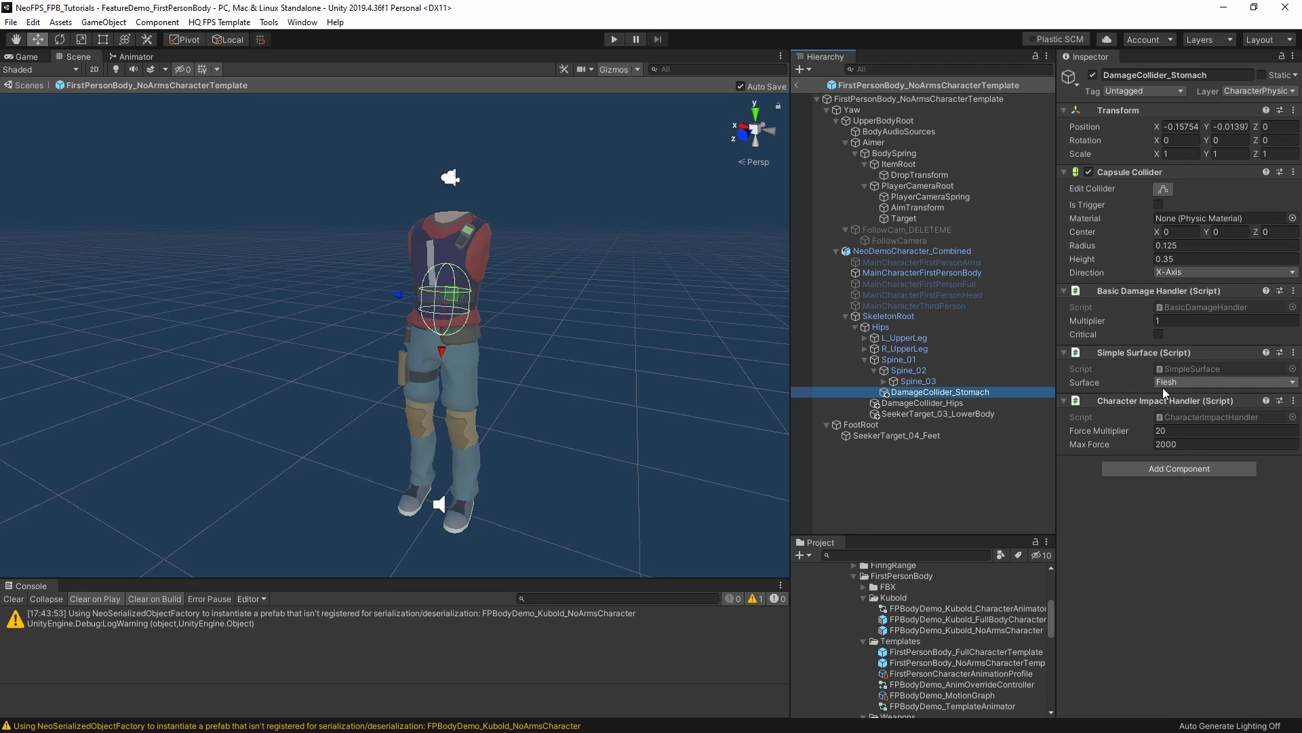
mouse_move(1183, 396)
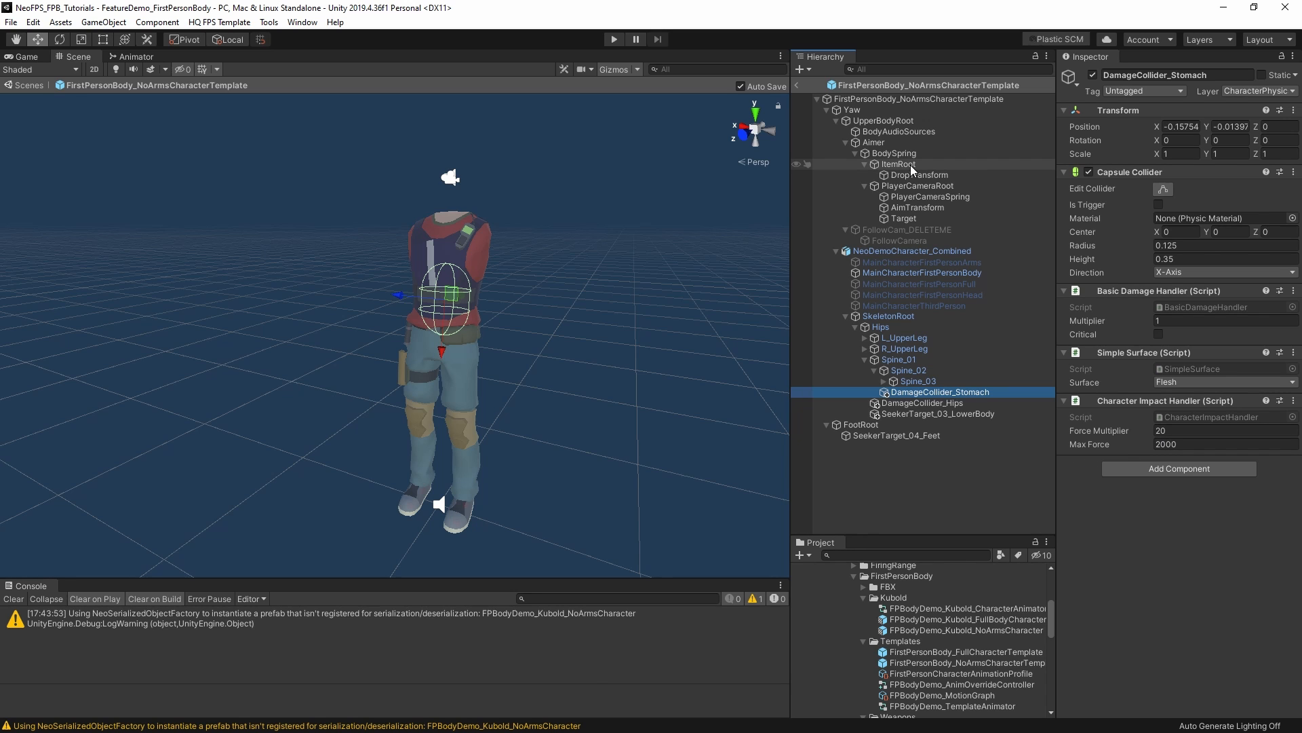
Review the root's Motion Controller, locate its upper body root object, and return to the root.
click(918, 99)
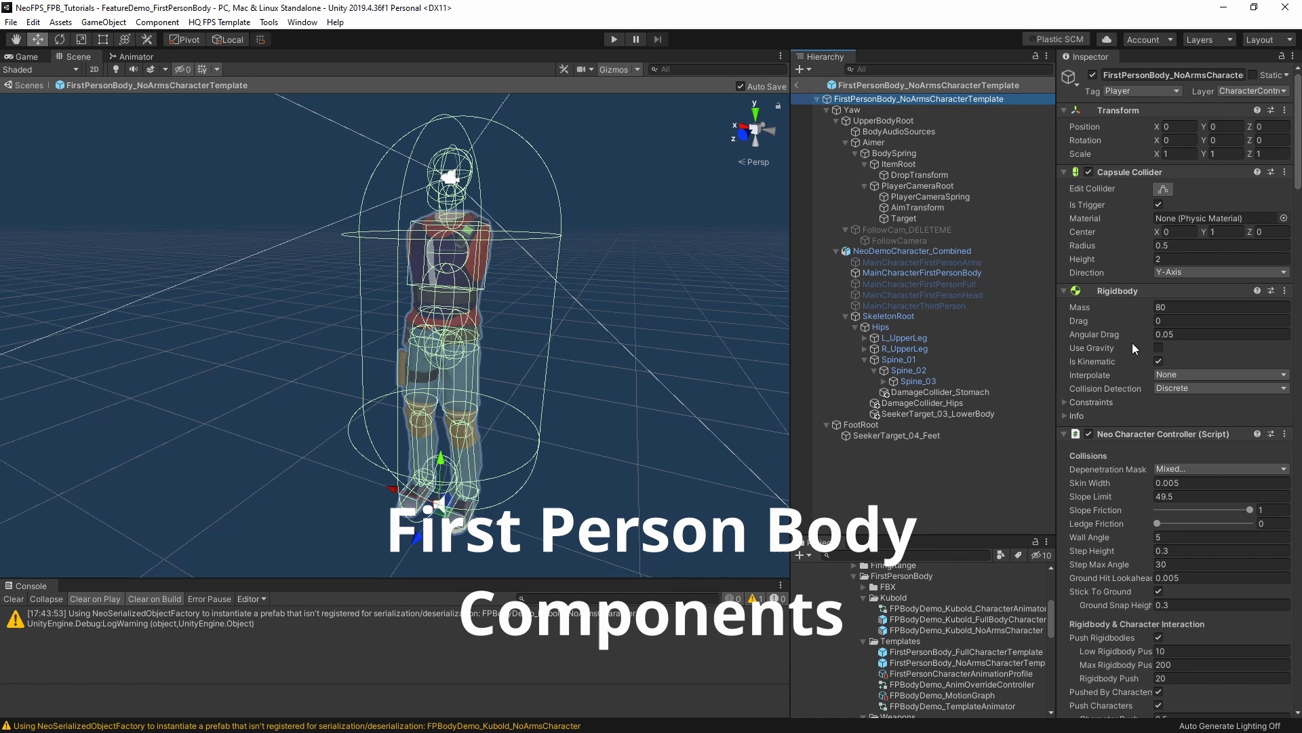
scroll(down, 3)
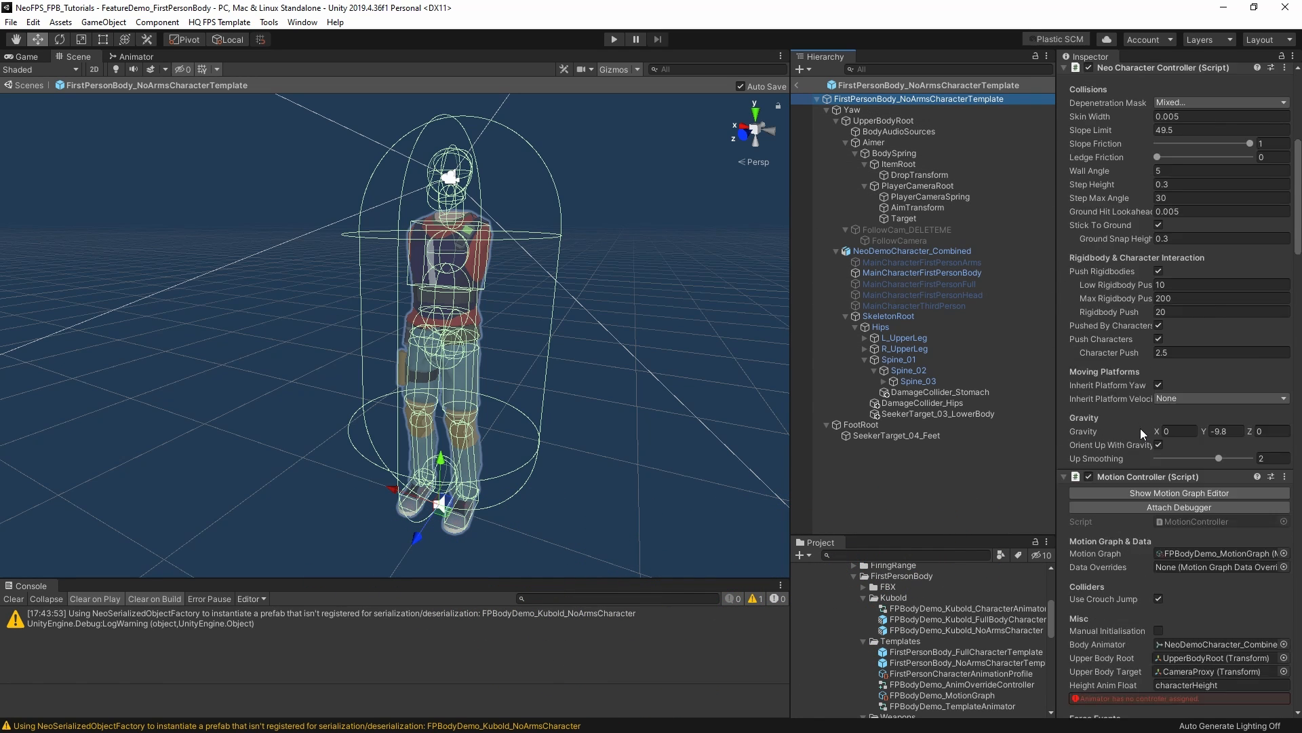
scroll(down, 3)
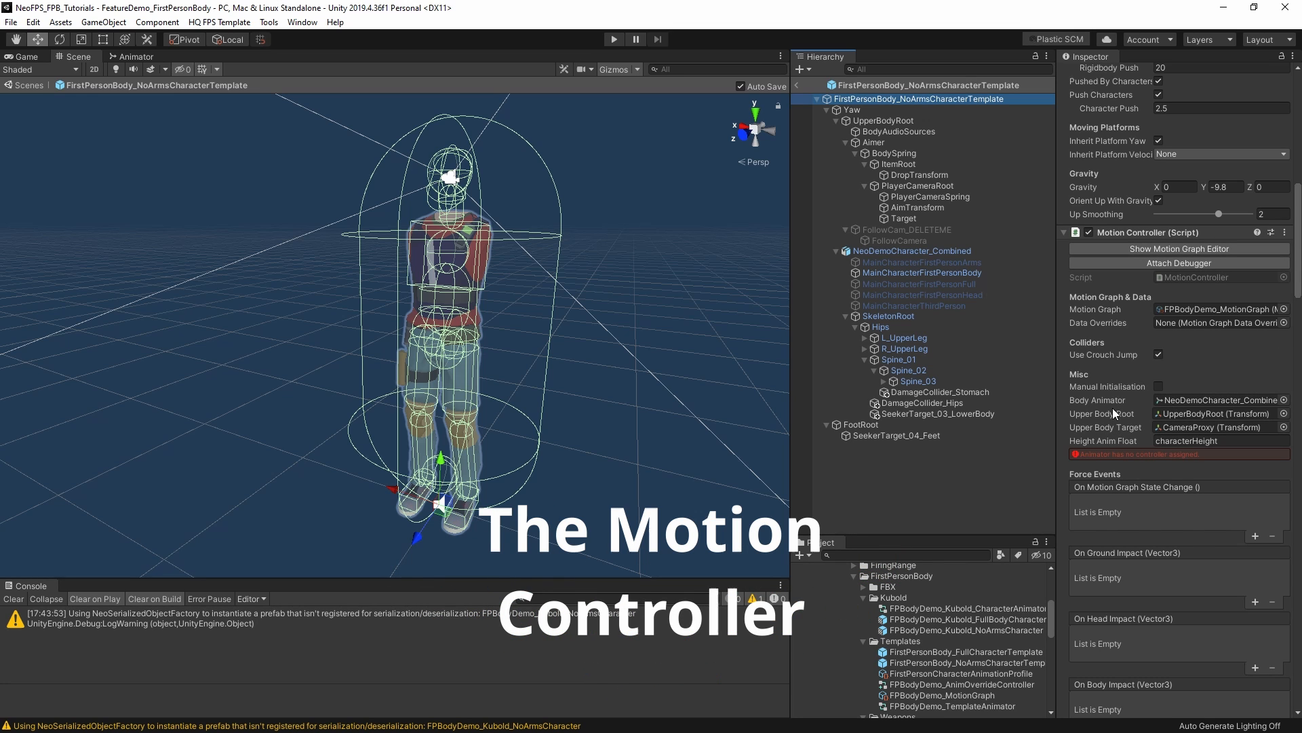
click(912, 251)
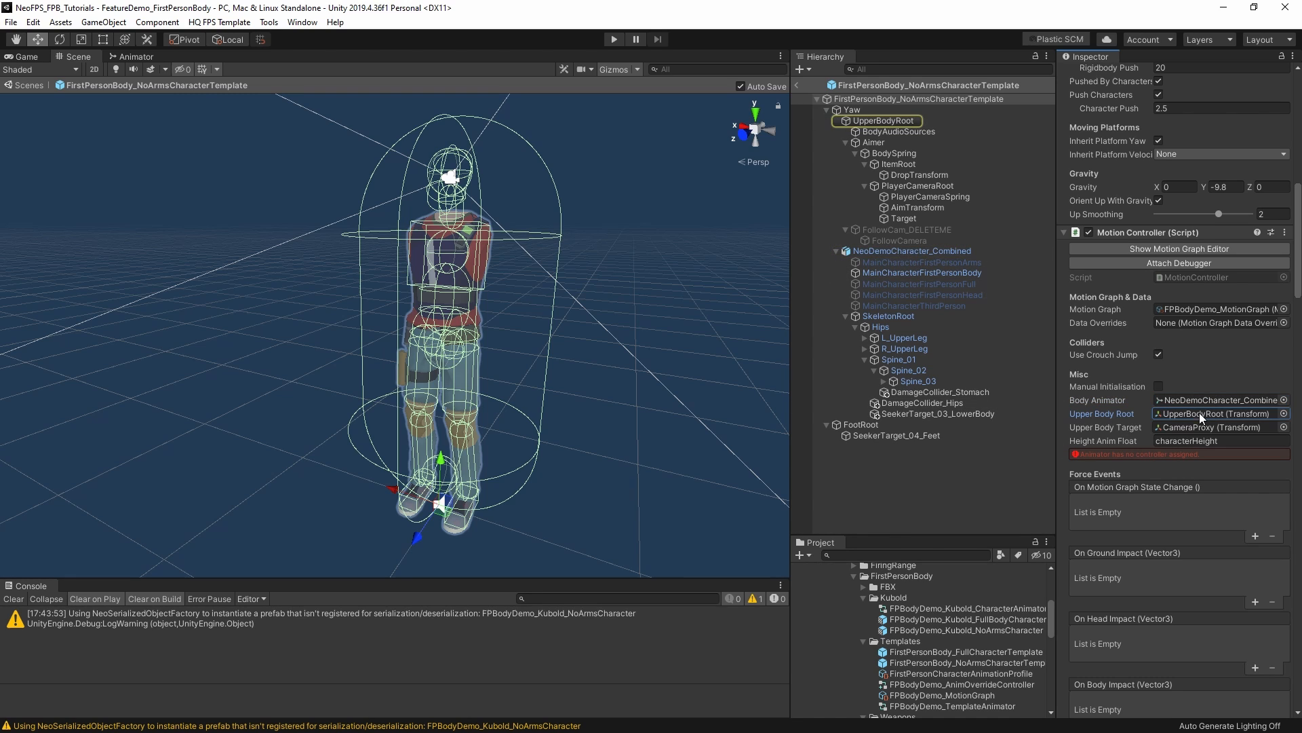
mouse_move(889, 120)
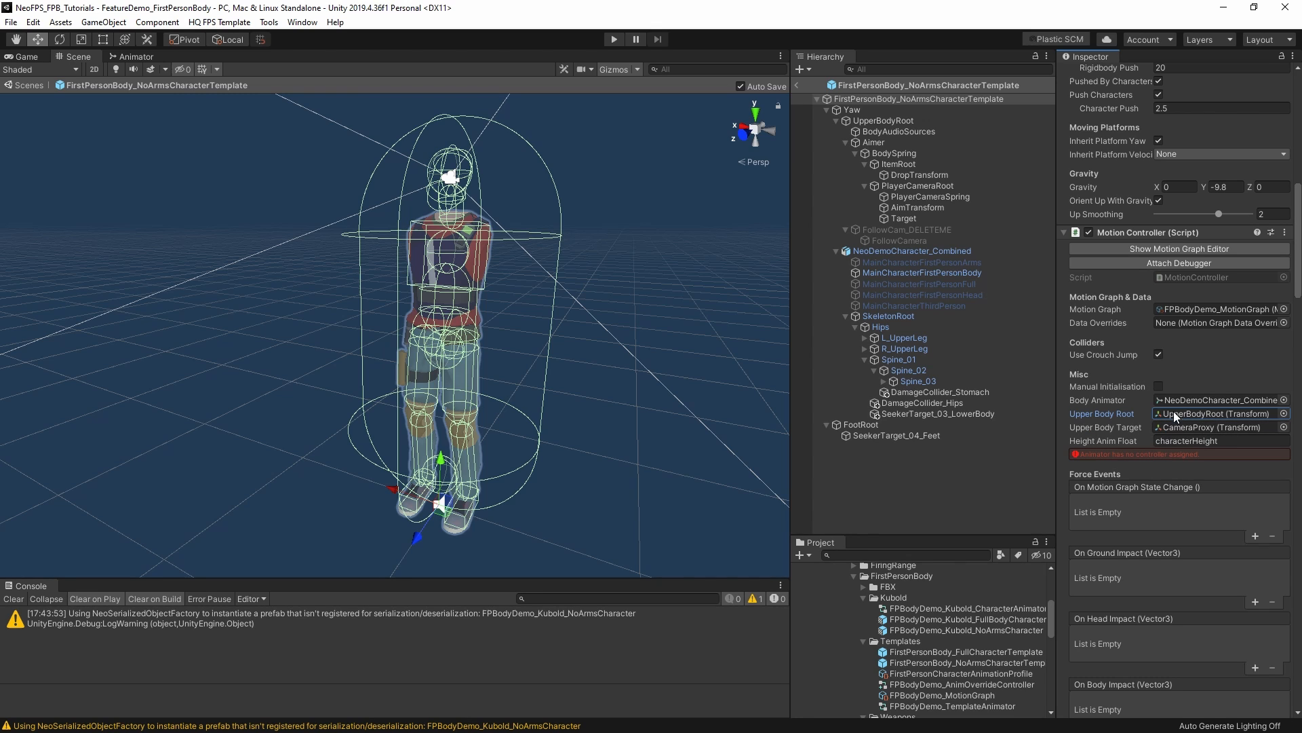
mouse_move(1182, 422)
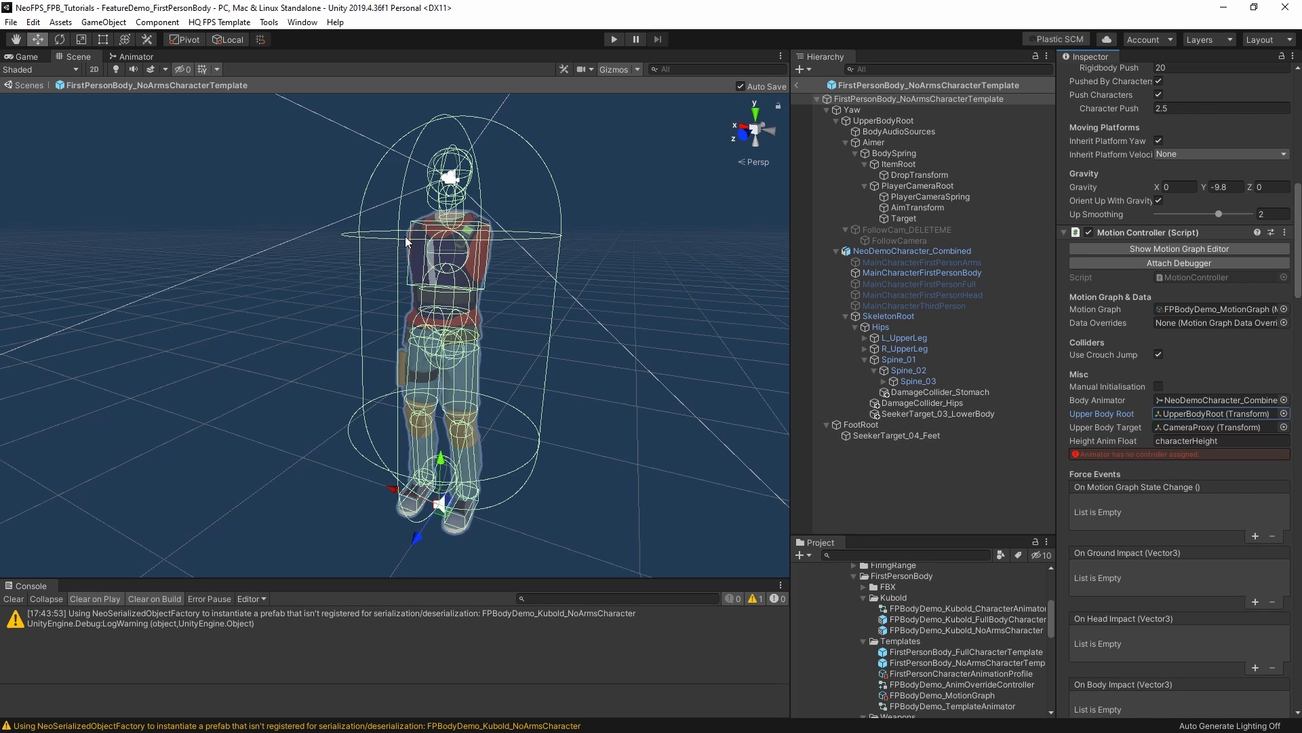
mouse_move(467, 243)
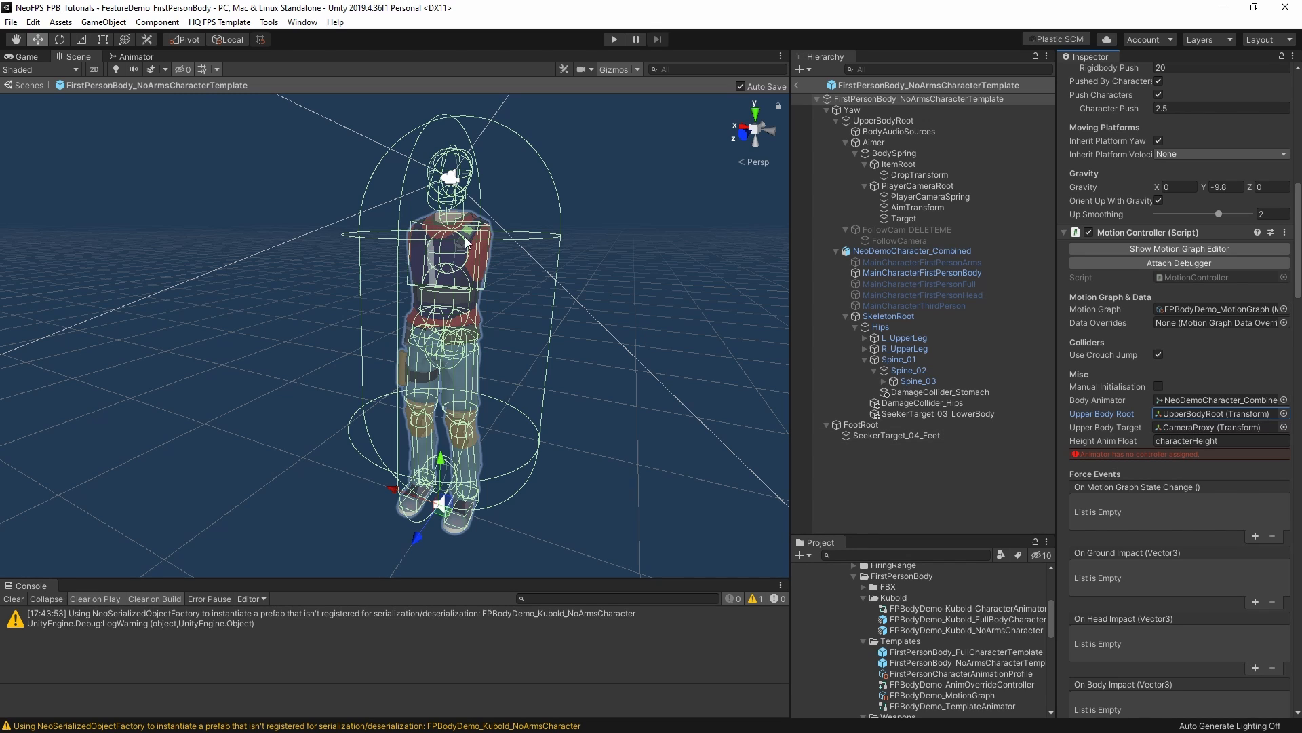
mouse_move(415, 239)
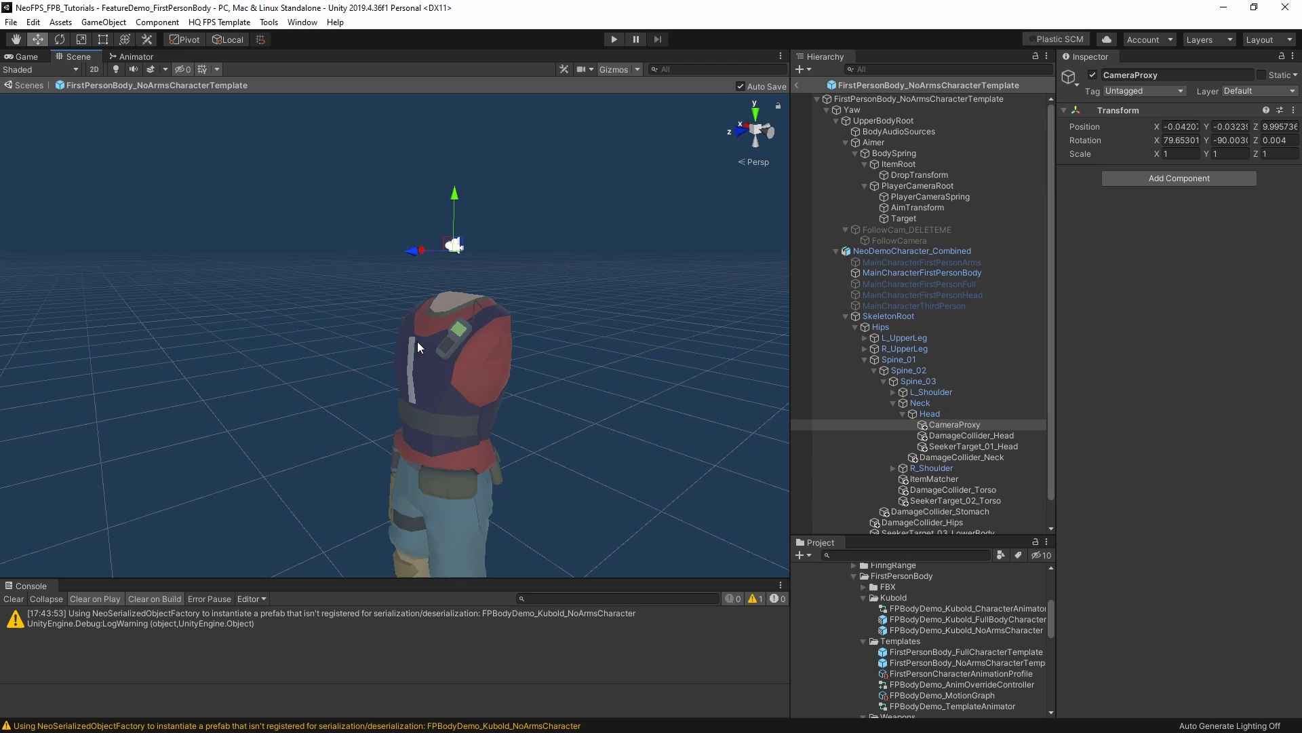
mouse_move(963, 261)
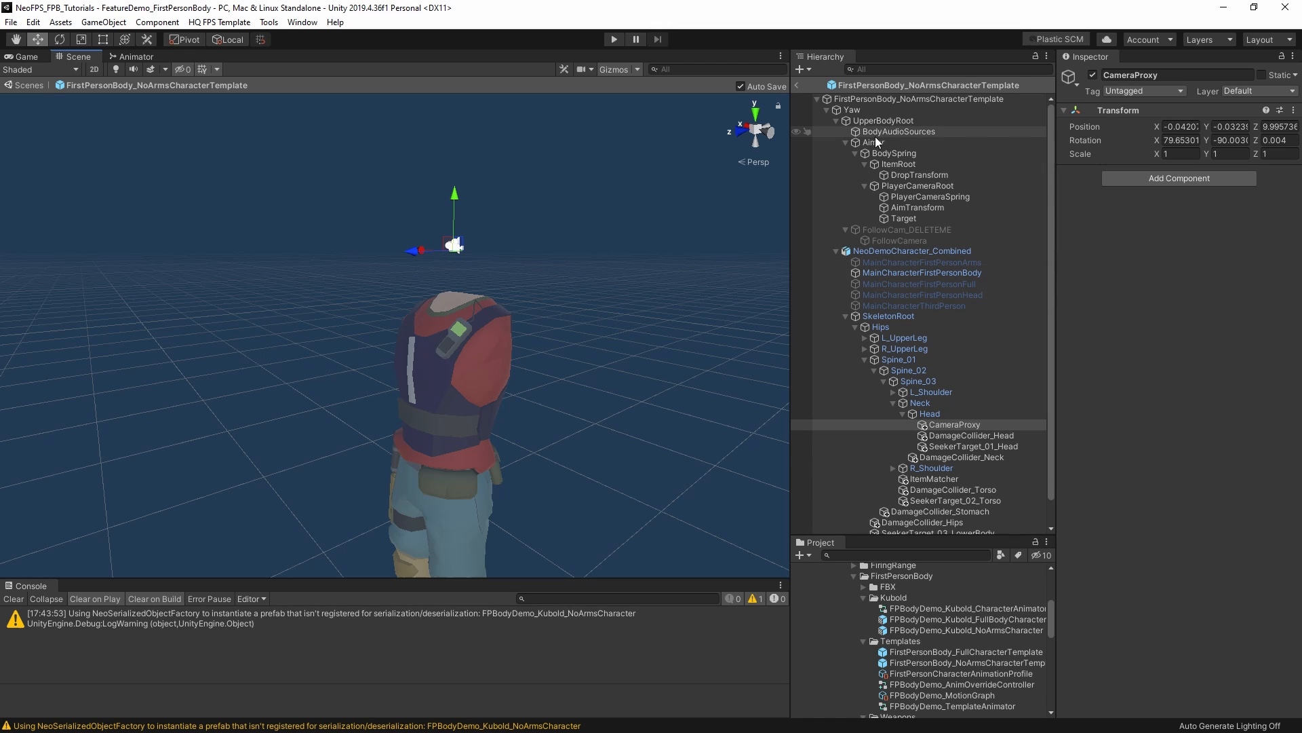
click(918, 97)
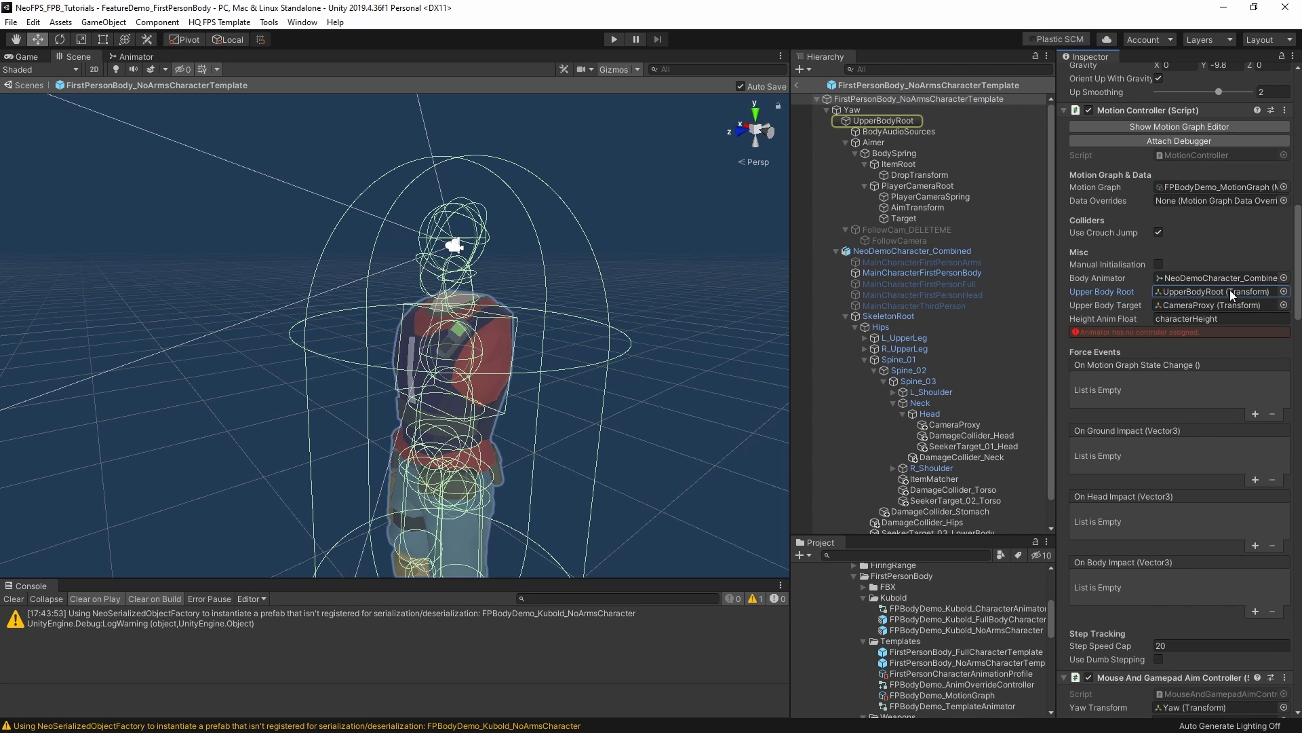
mouse_move(1216, 306)
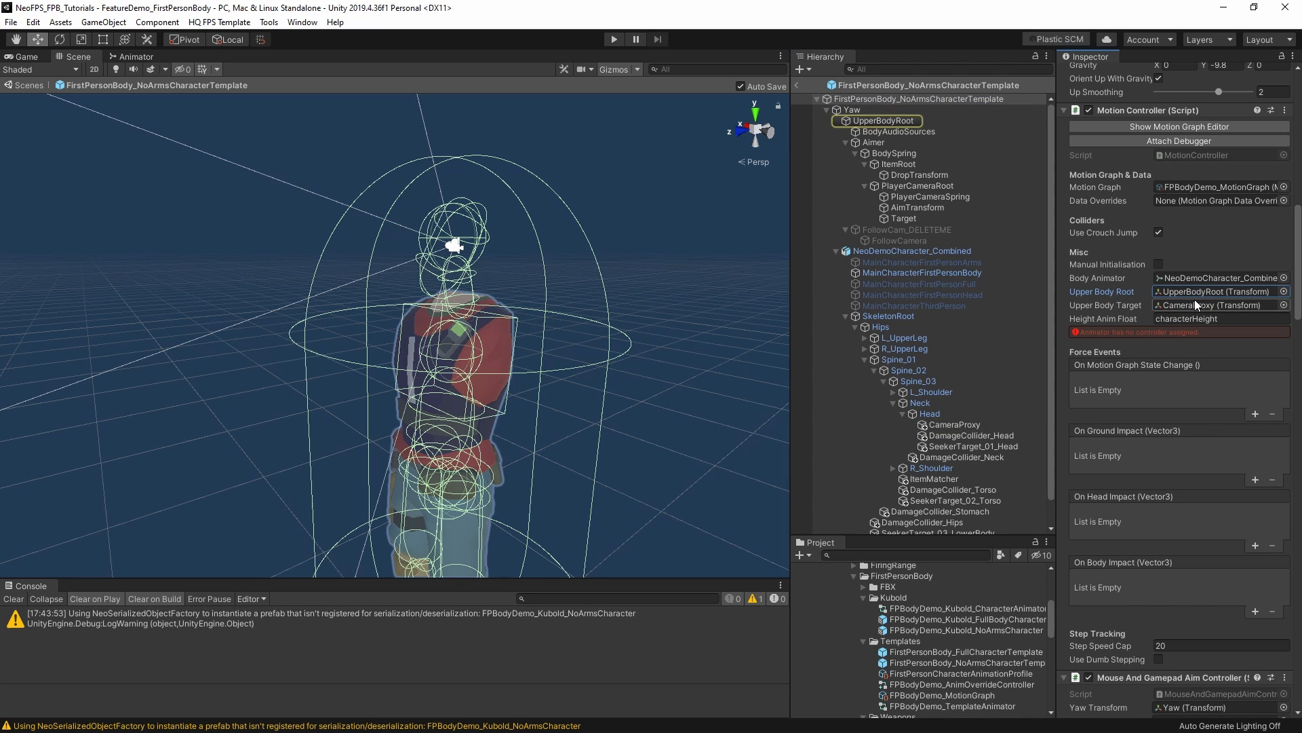
Check the characterHeight anim float, confirm the body model's Animator controller, and recheck the parameter.
click(1219, 317)
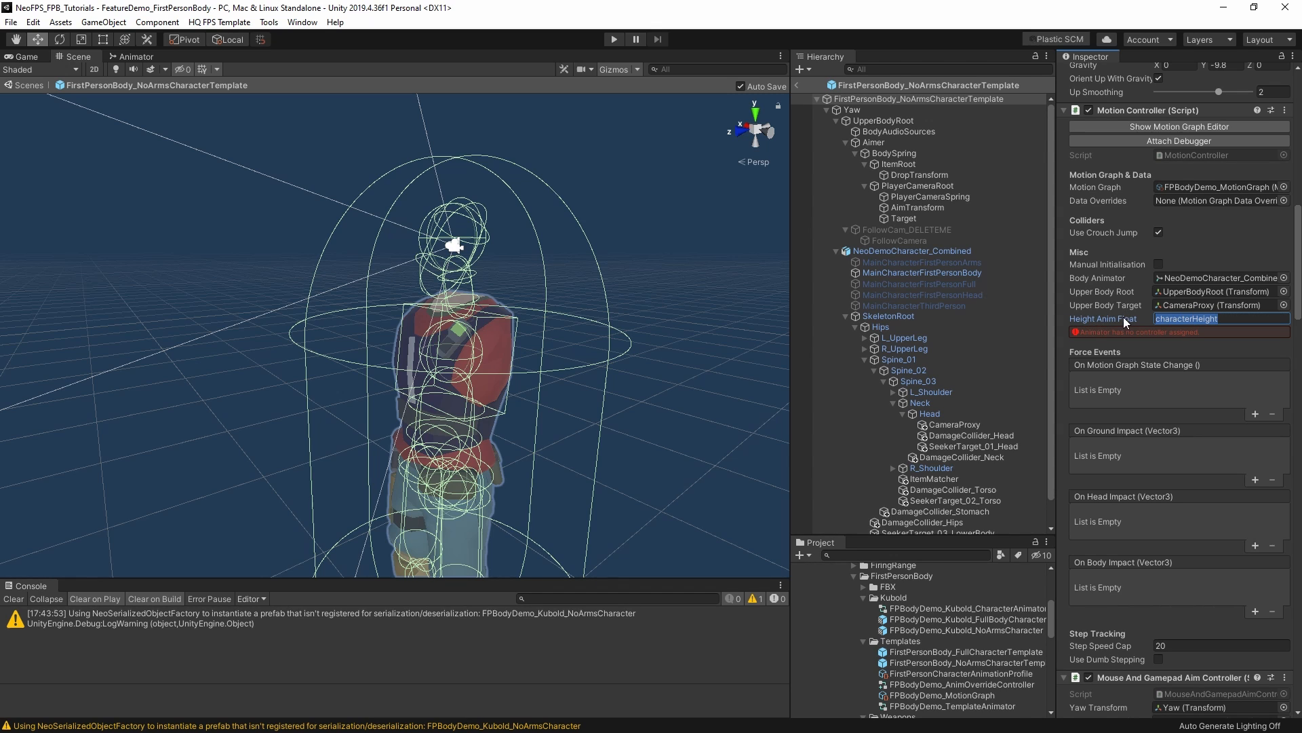
mouse_move(1104, 317)
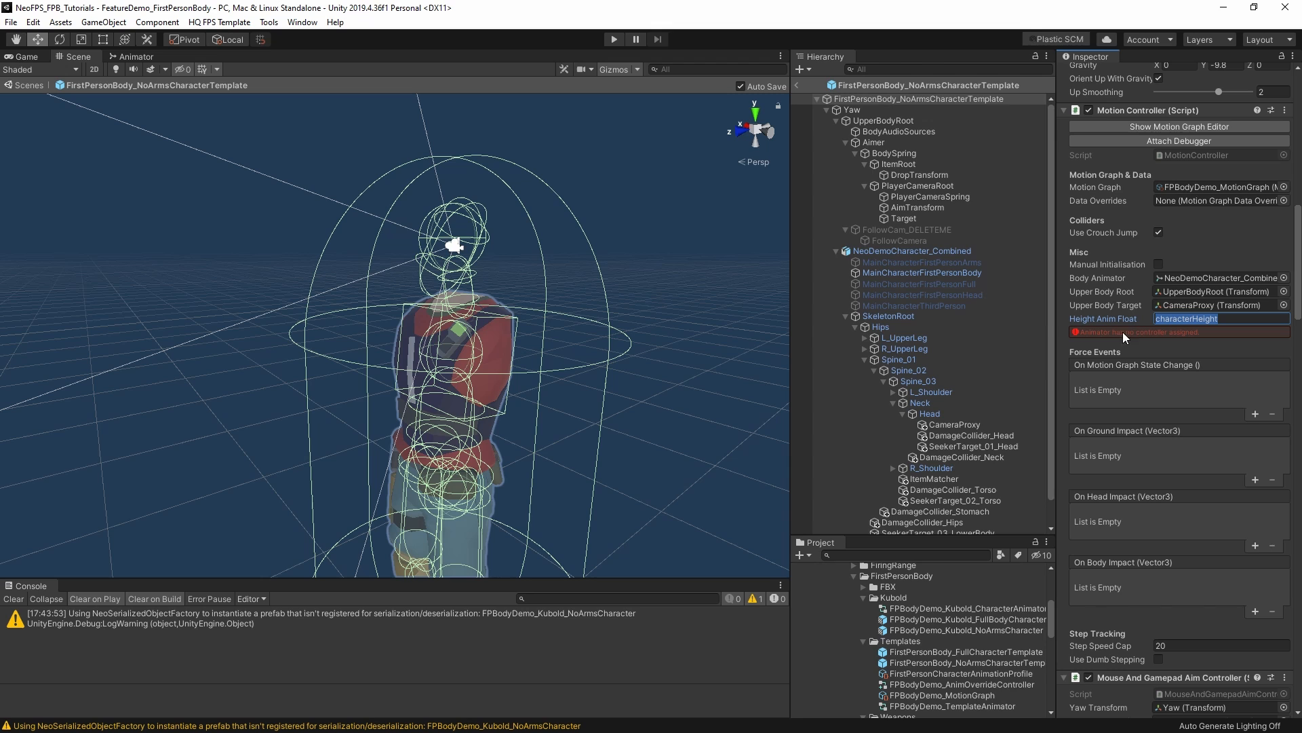
click(911, 249)
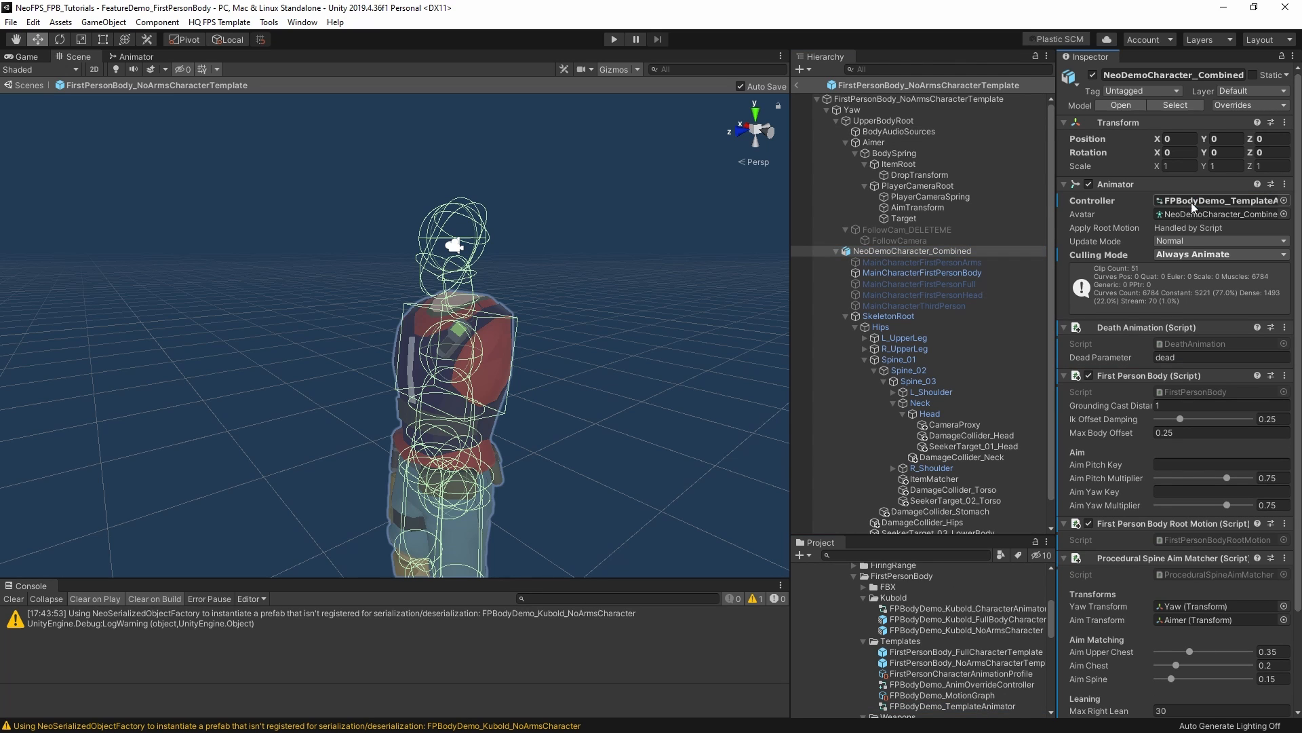
click(918, 99)
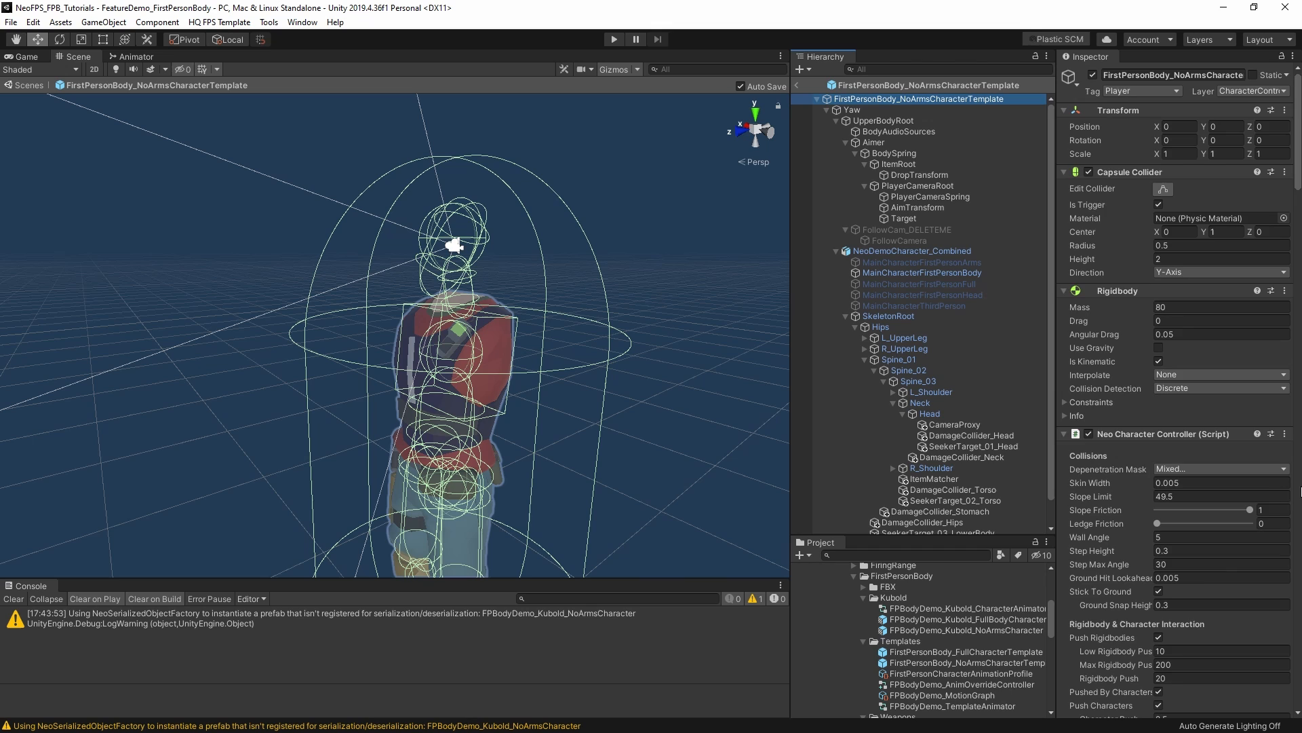
scroll(down, 3)
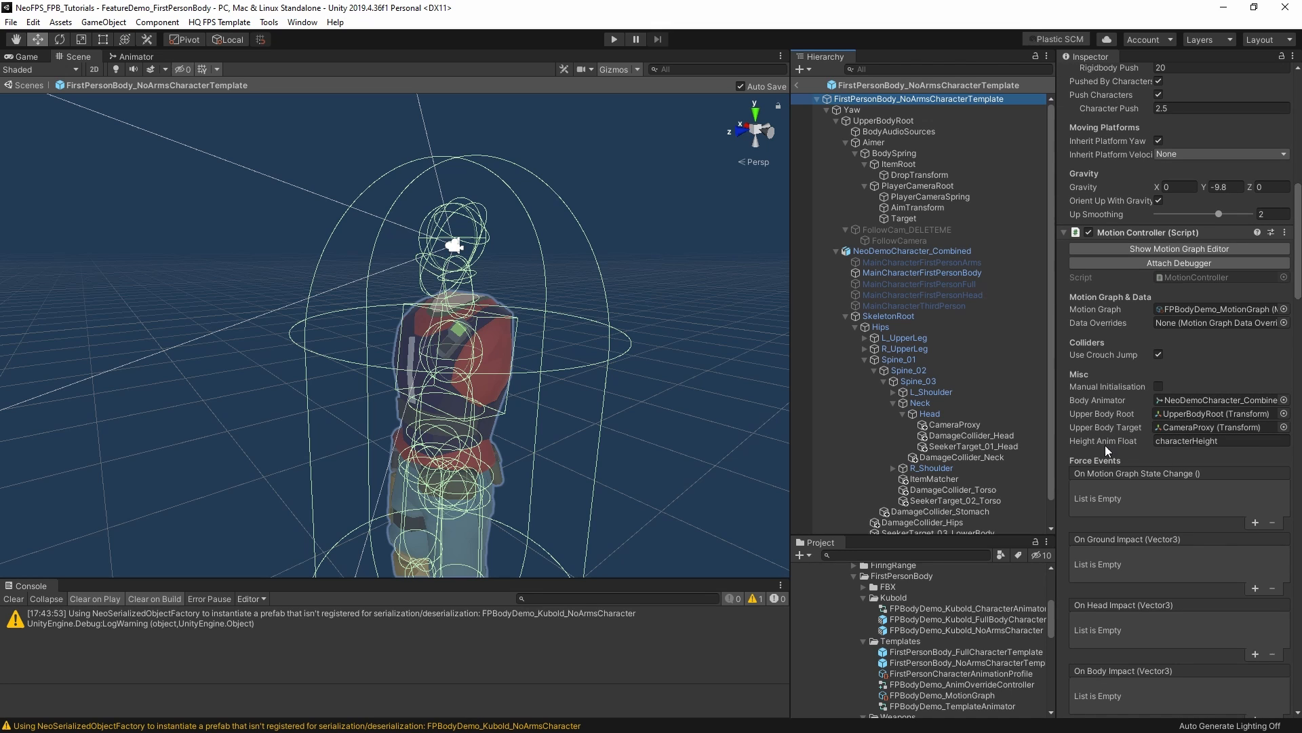
click(1220, 439)
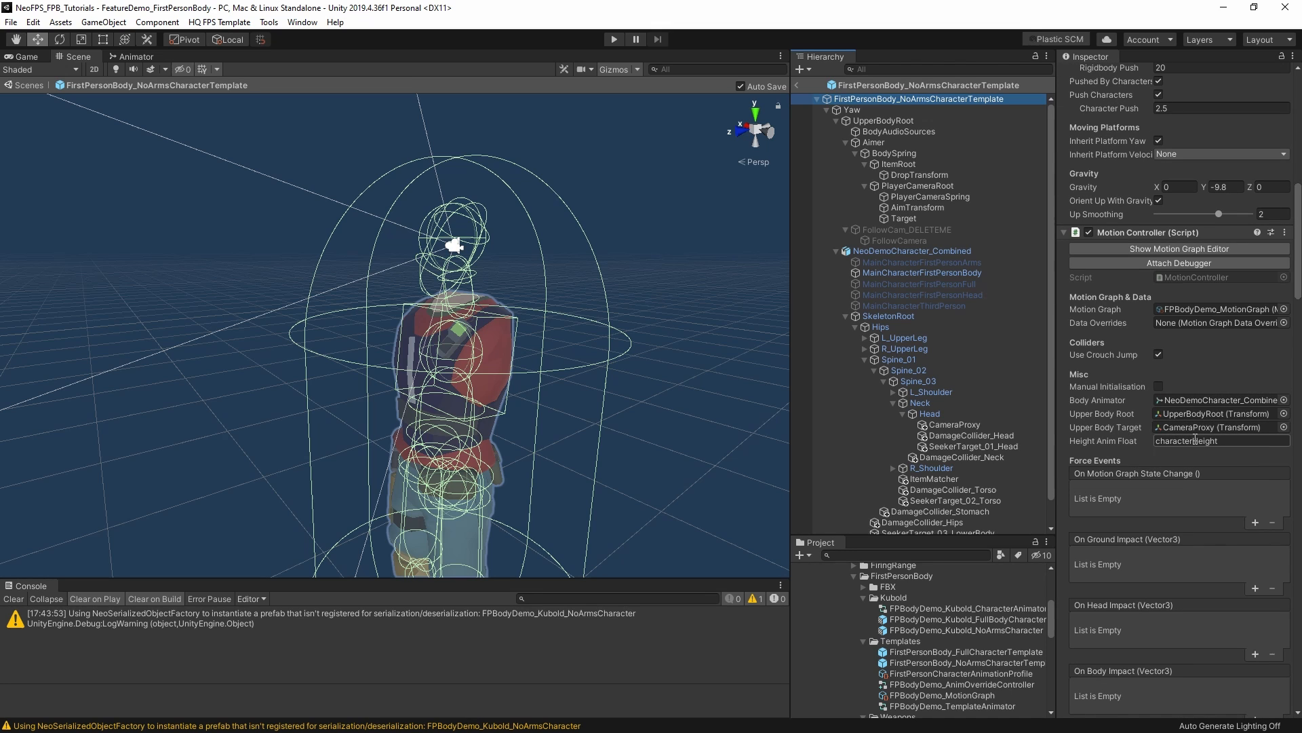
scroll(down, 3)
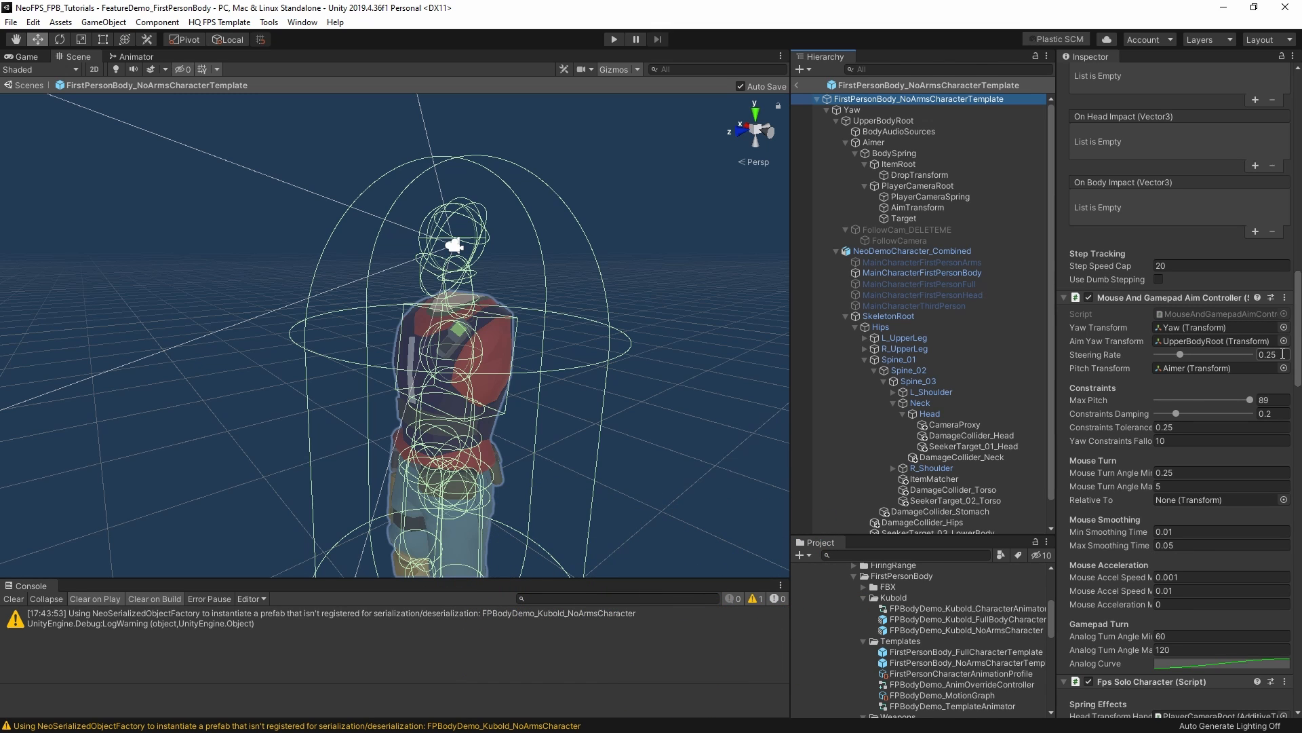
mouse_move(1107, 356)
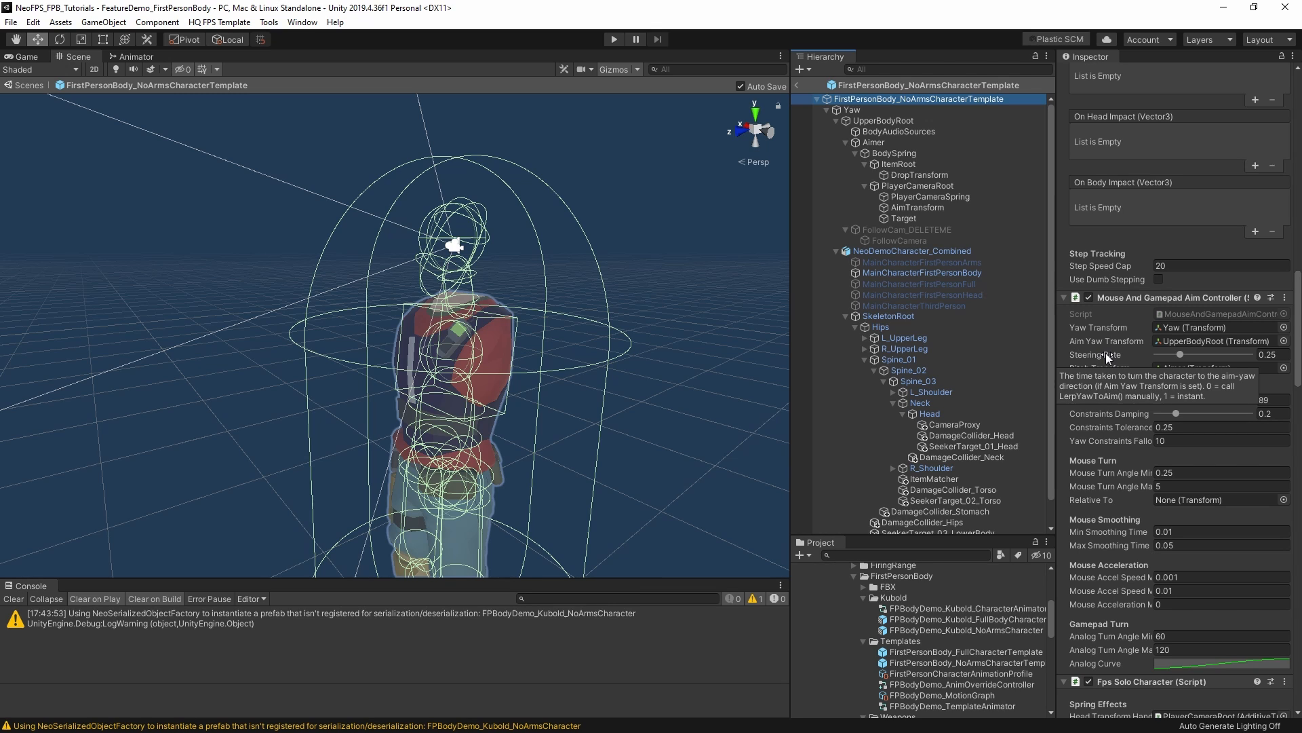
mouse_move(1158, 353)
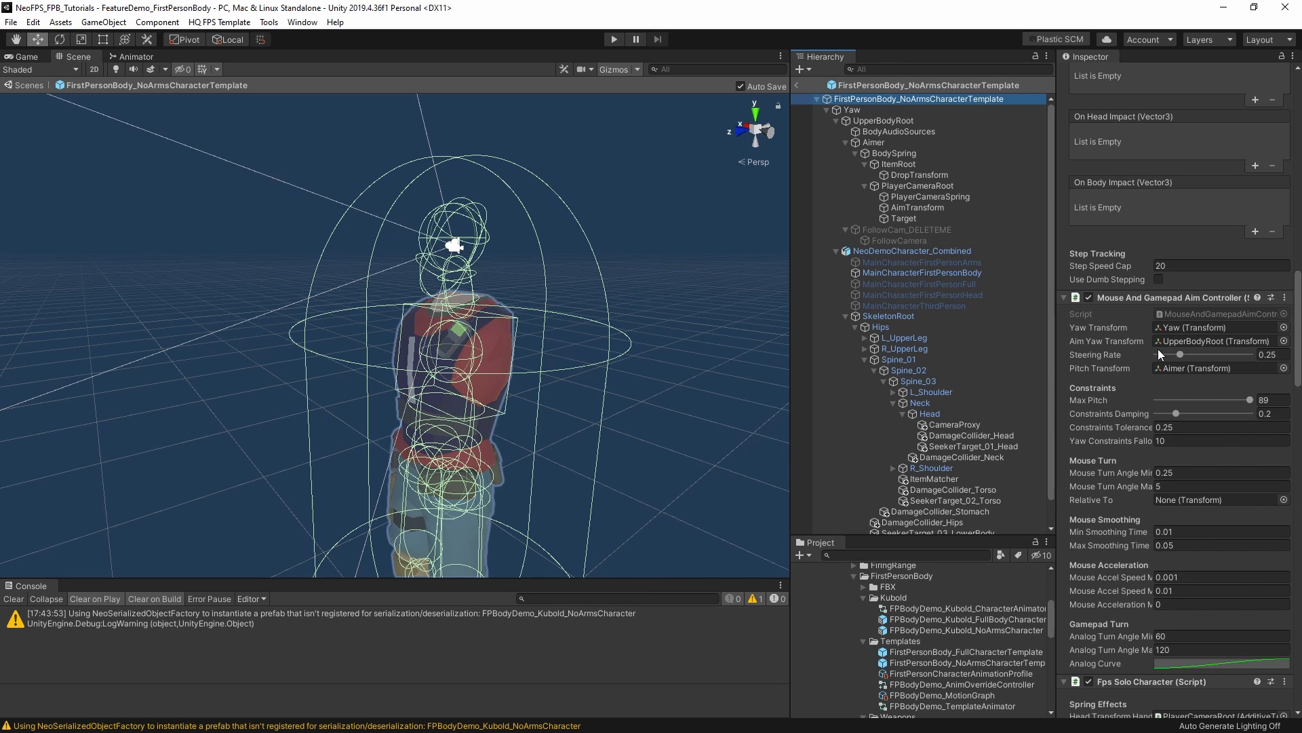
mouse_move(1219, 464)
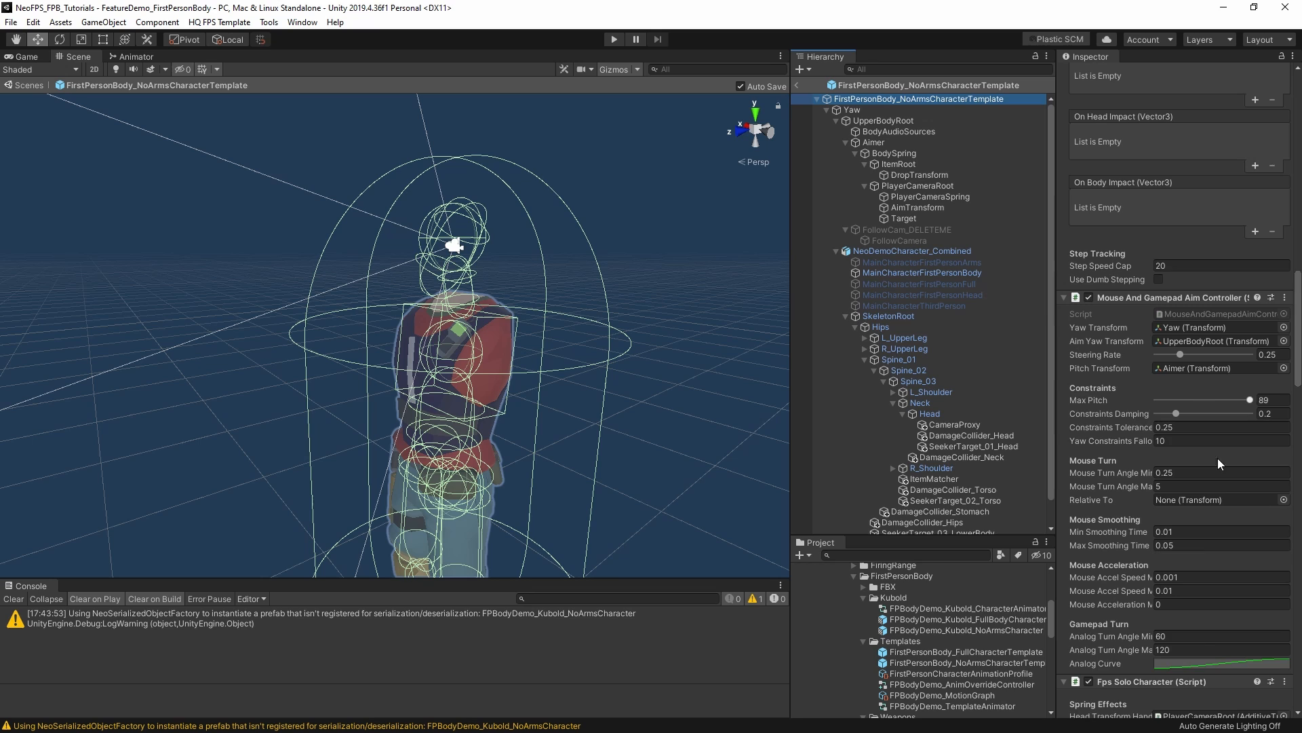
scroll(down, 3)
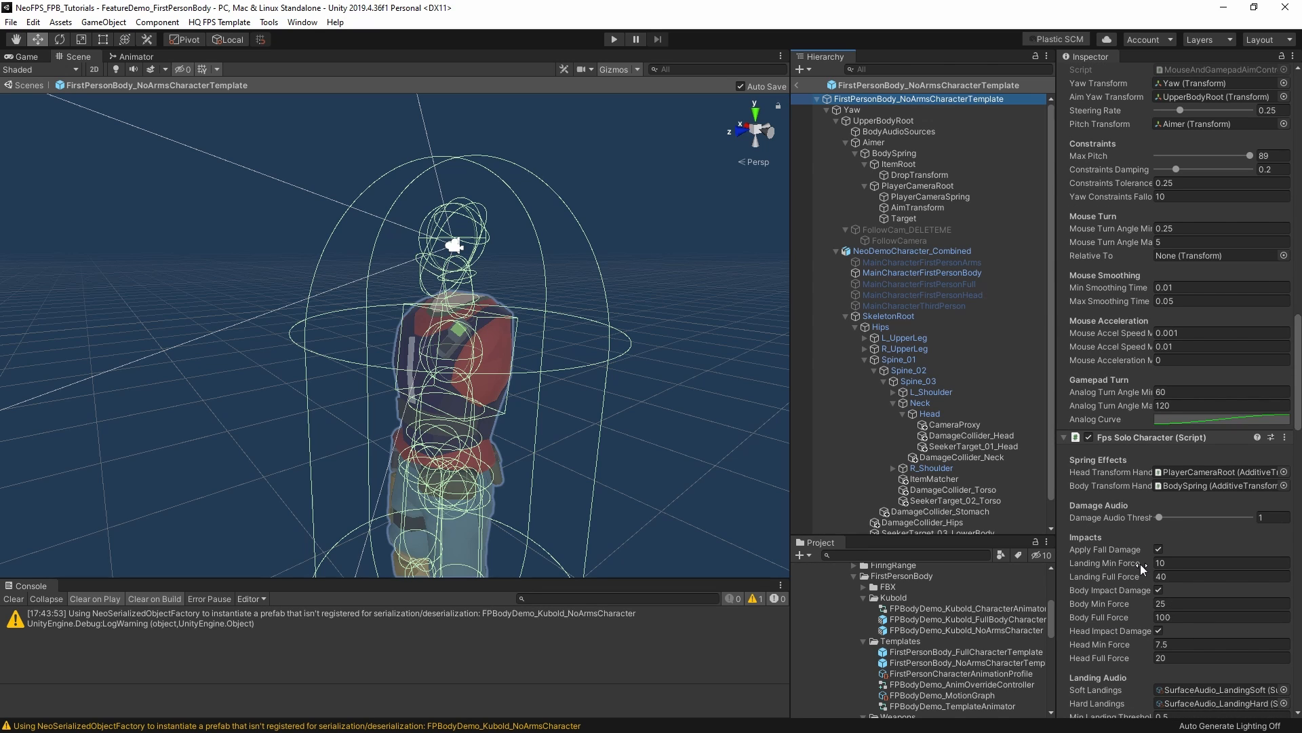
mouse_move(1143, 563)
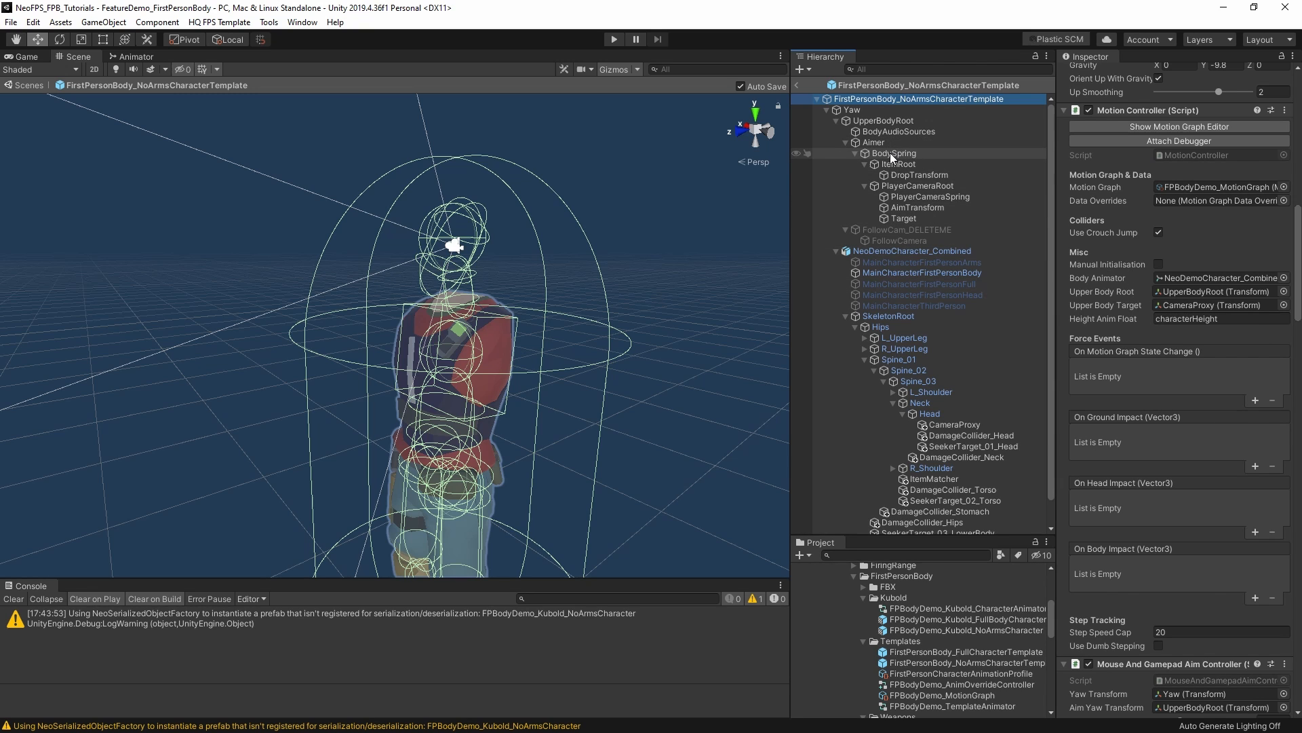
click(894, 153)
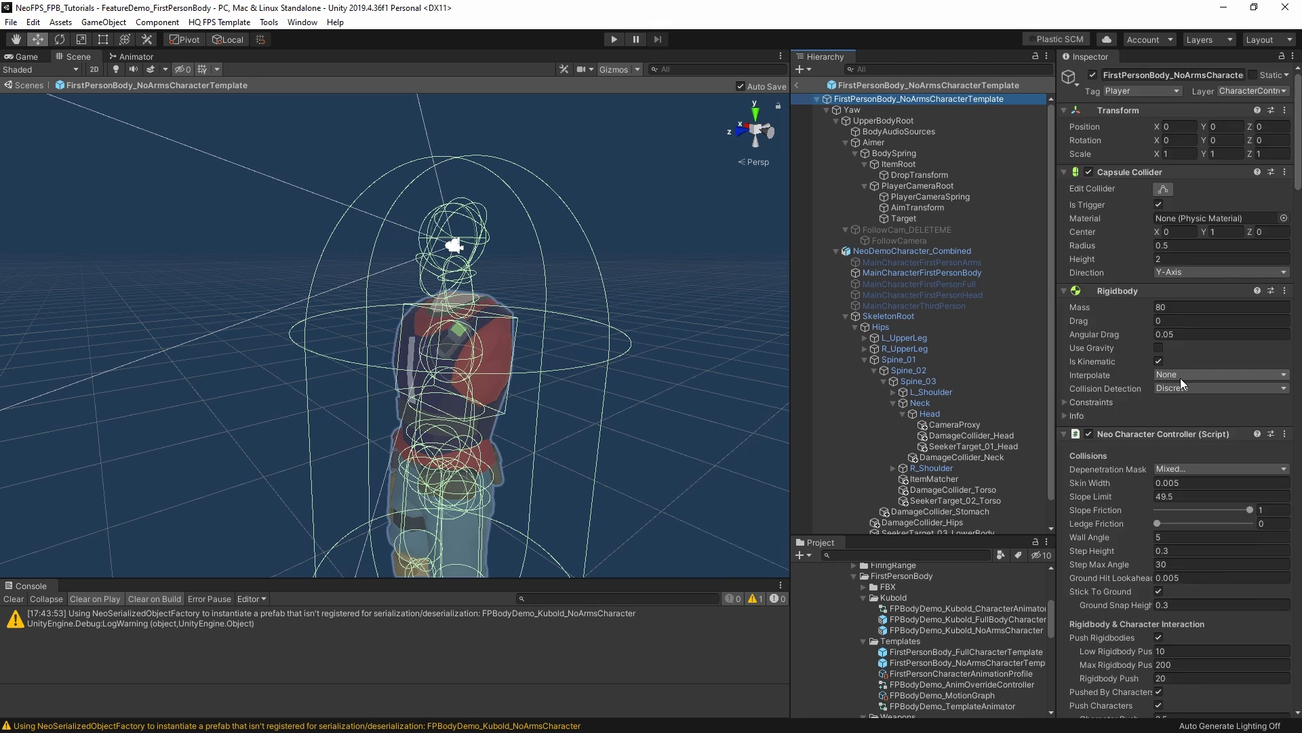
click(883, 121)
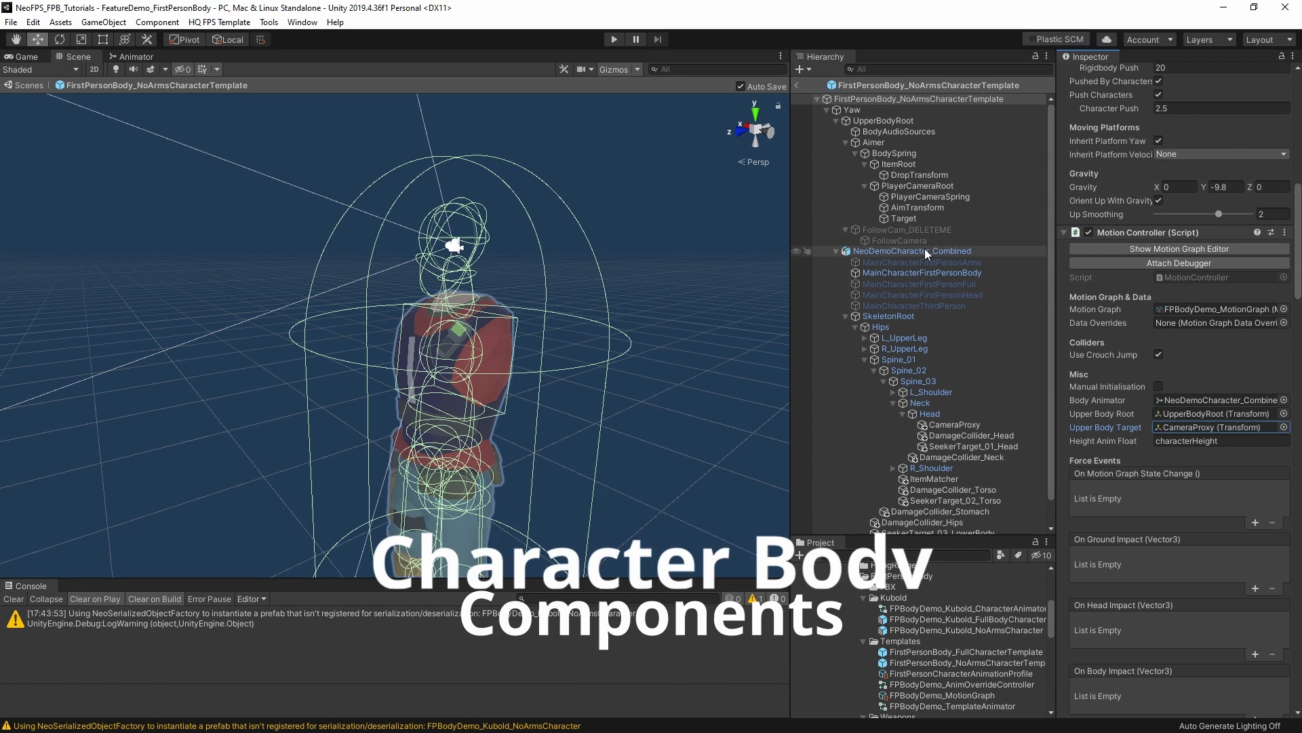
Select NeoDemoCharacter_Combined, collapse its children and read its Animator and First Person Body components.
click(913, 251)
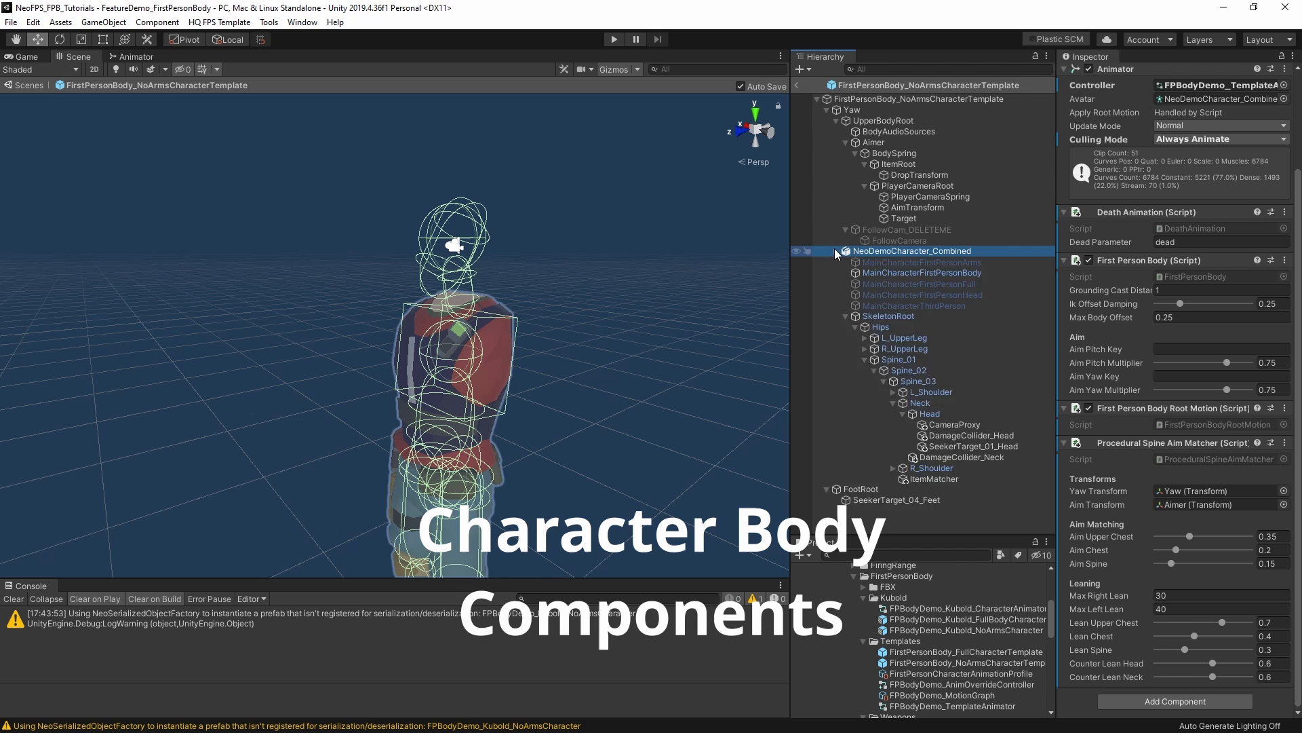
click(836, 251)
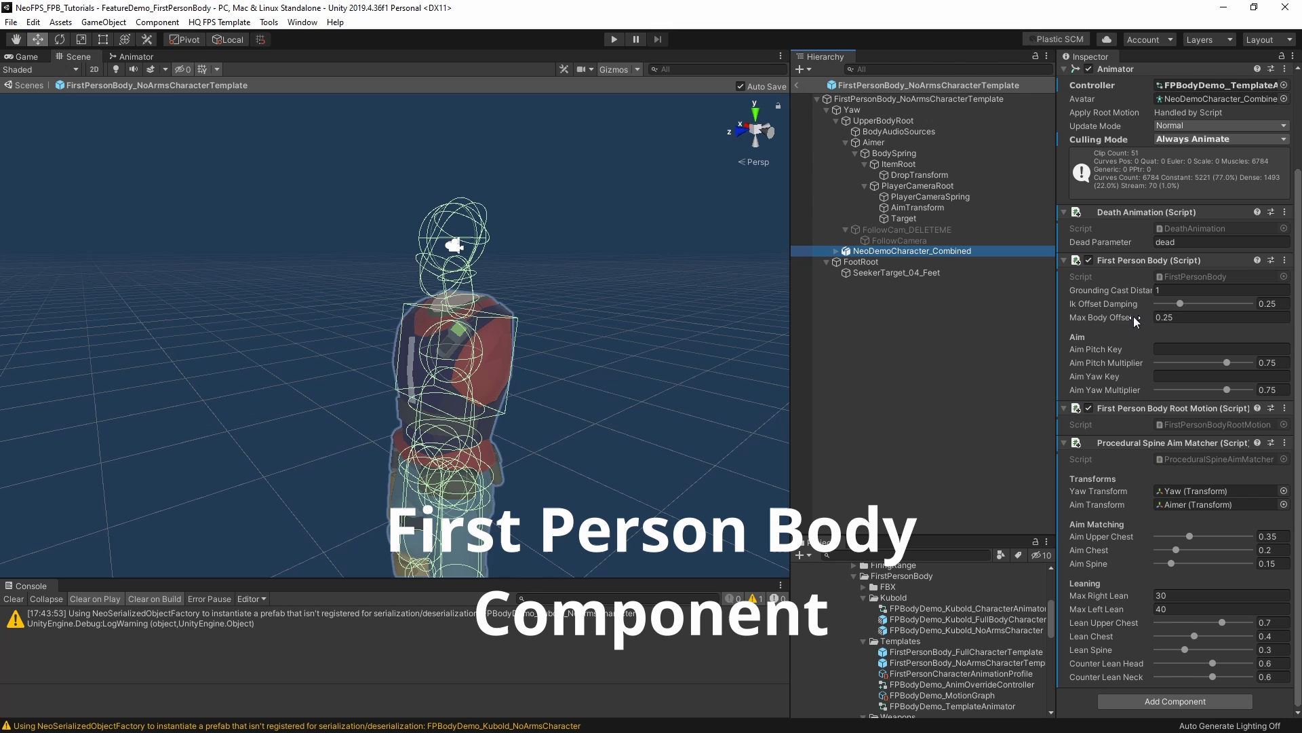
mouse_move(1113, 318)
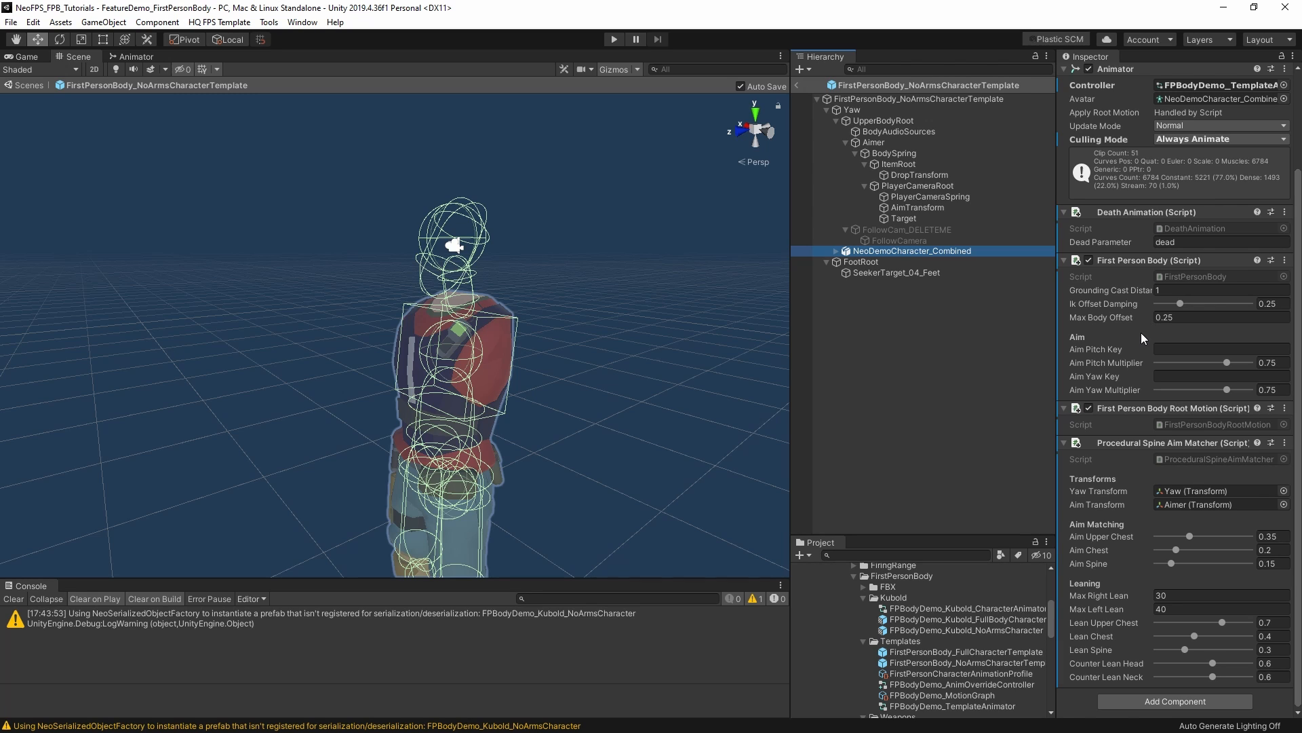
click(1221, 349)
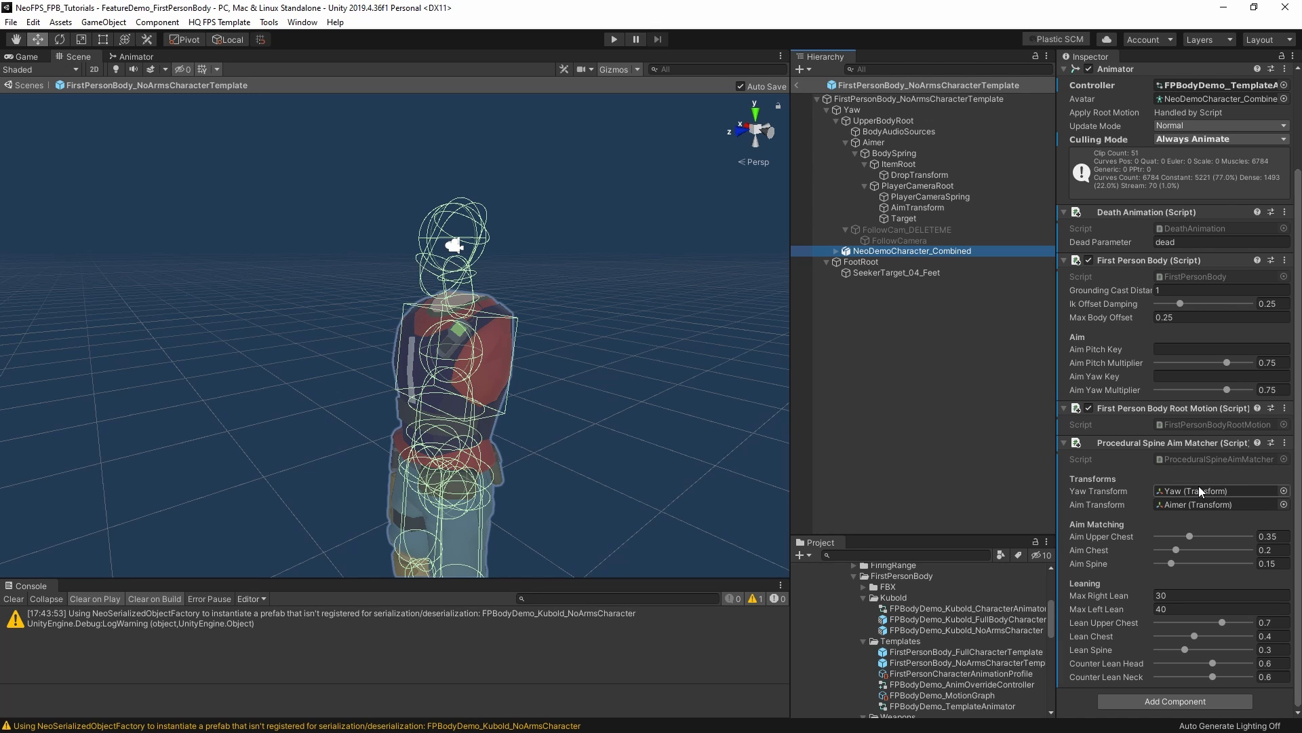
mouse_move(1200, 490)
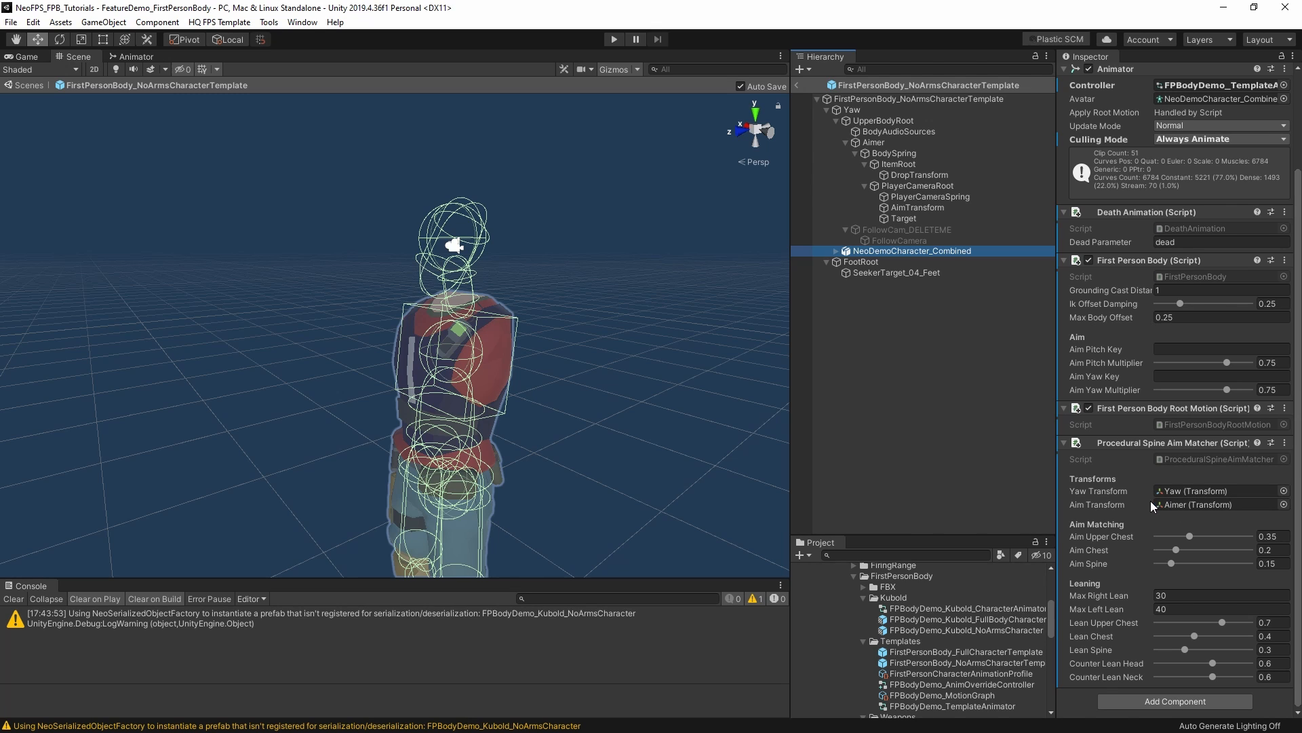
mouse_move(1092, 572)
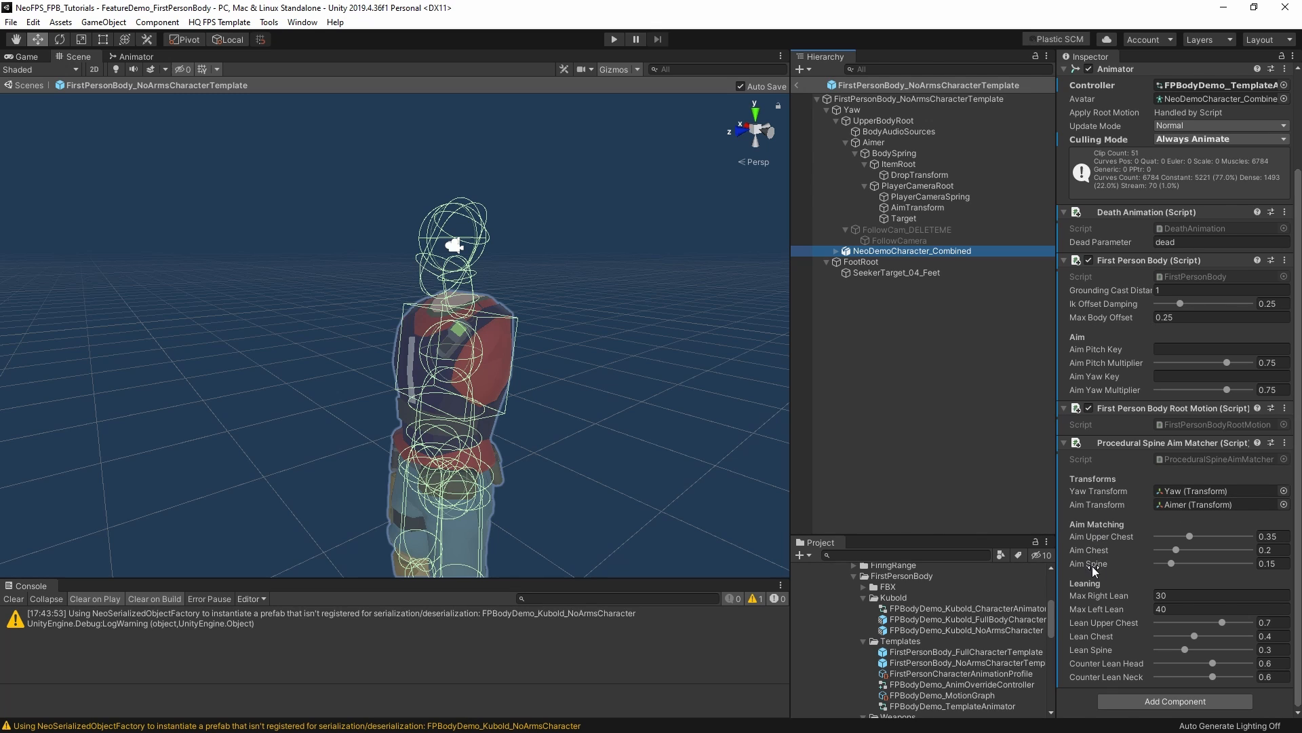
mouse_move(1170, 562)
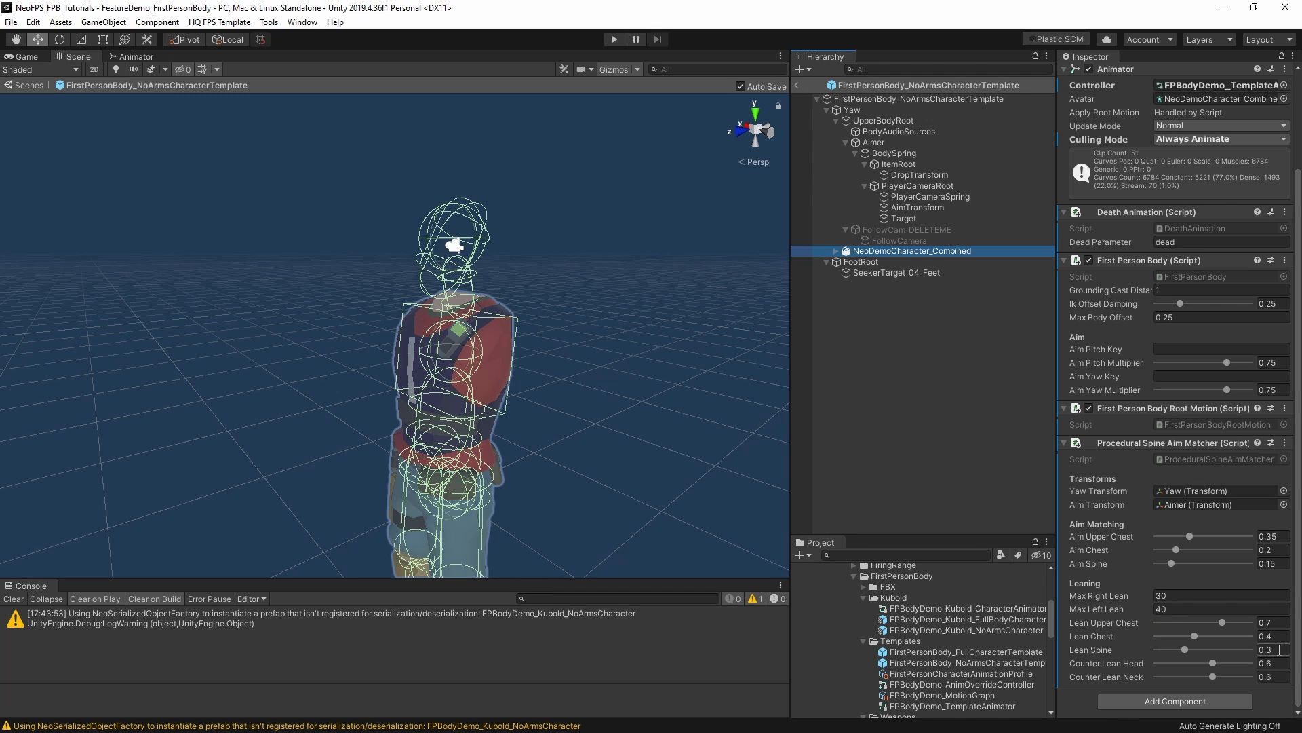
mouse_move(1096, 630)
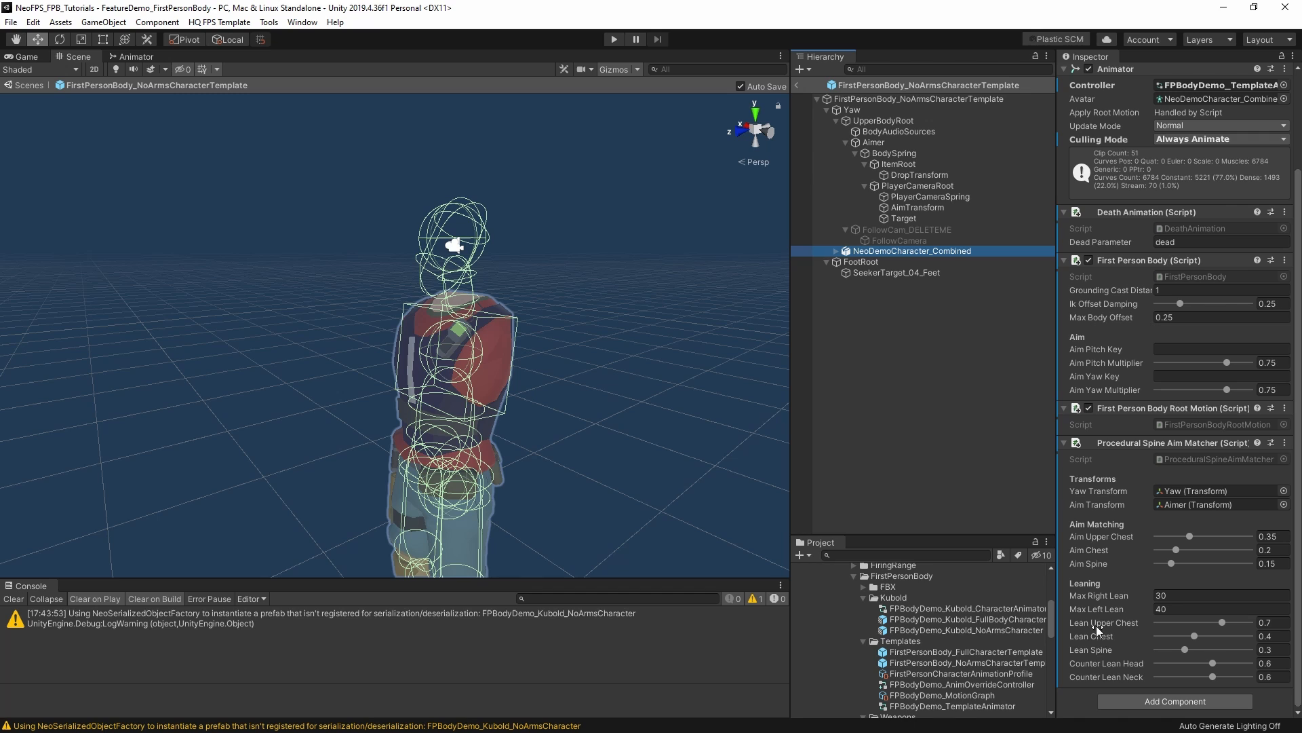
mouse_move(1114, 682)
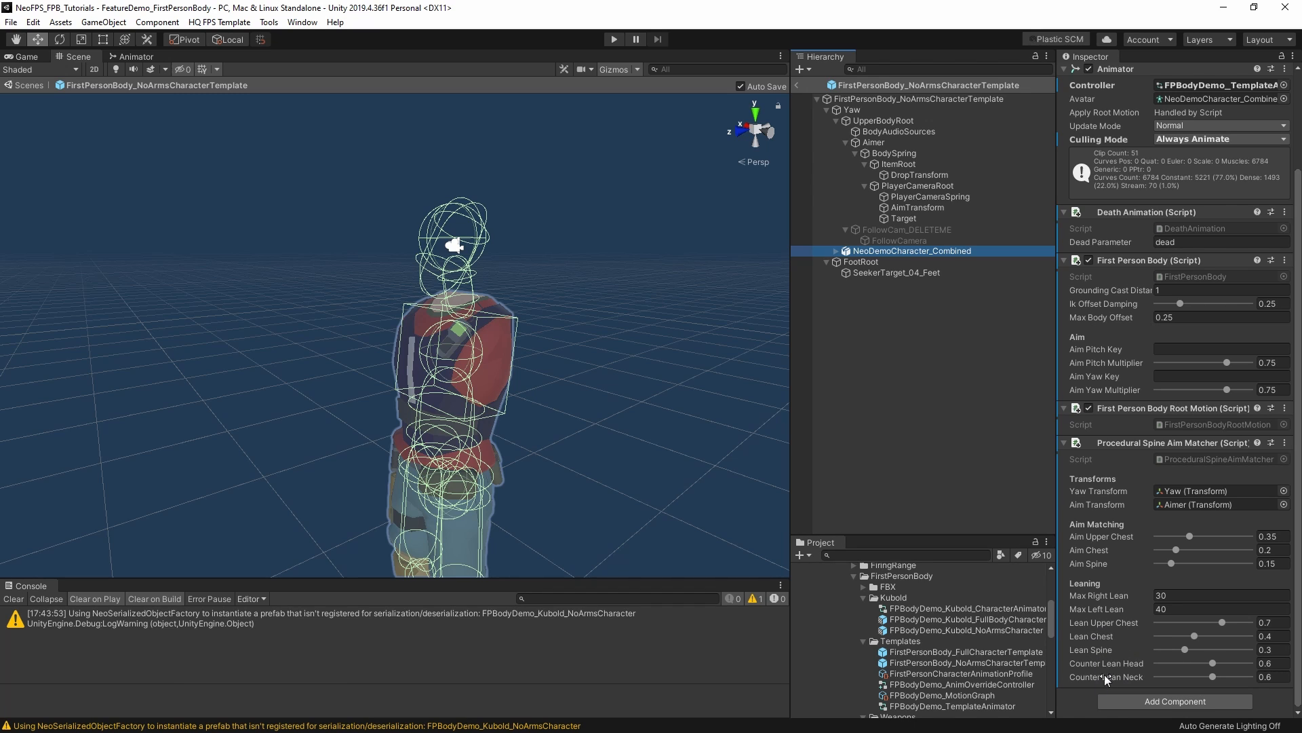
mouse_move(1122, 496)
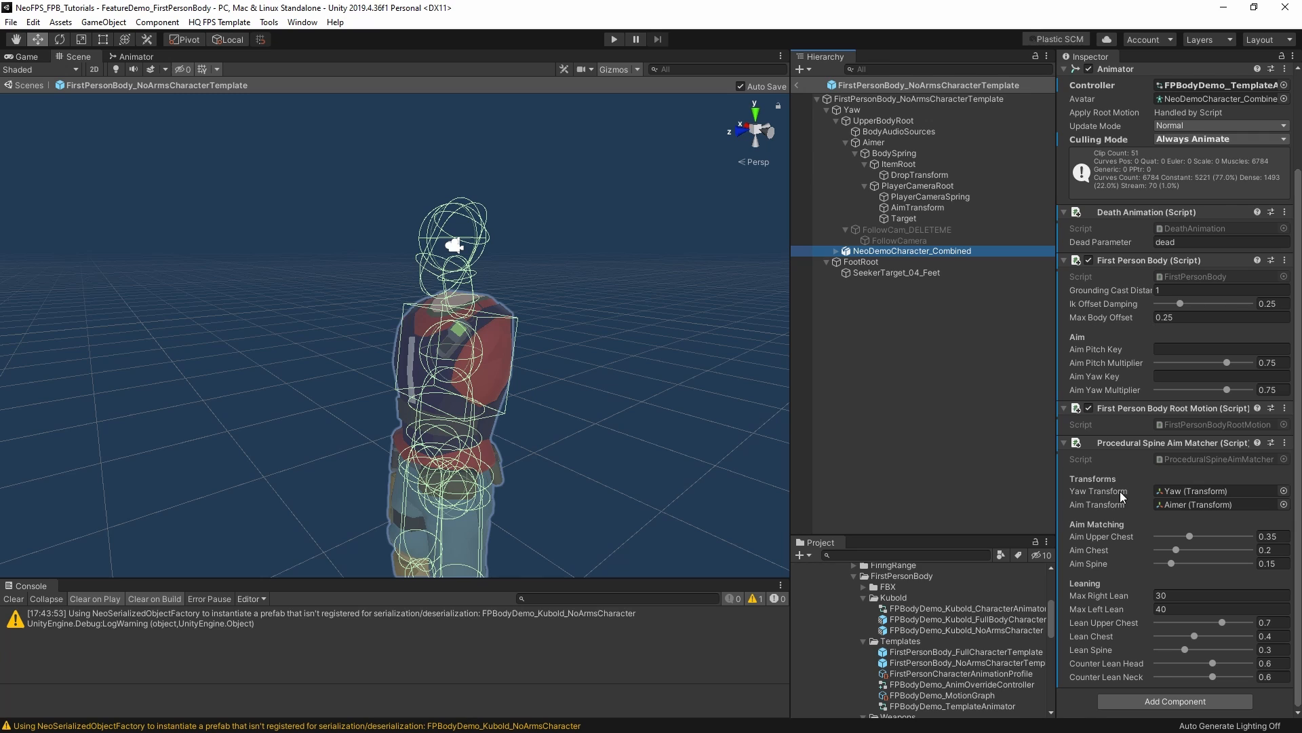
mouse_move(1142, 303)
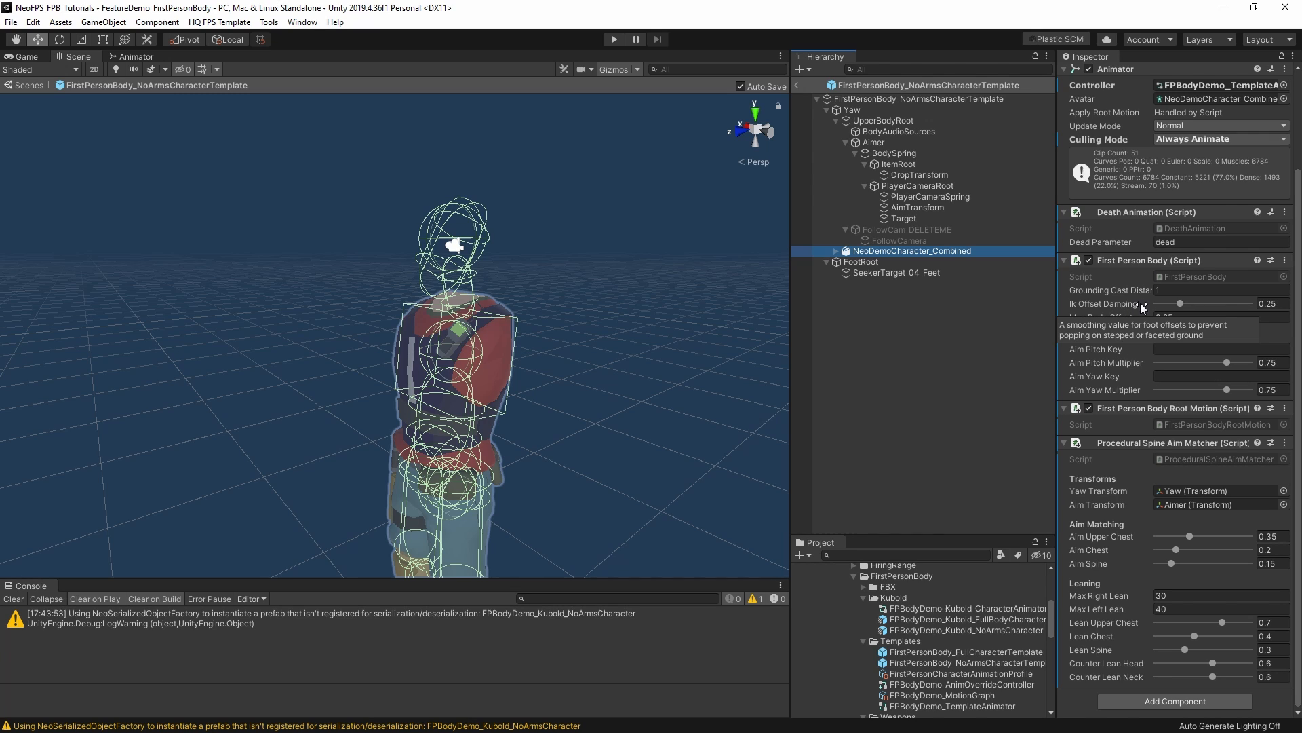
mouse_move(1137, 530)
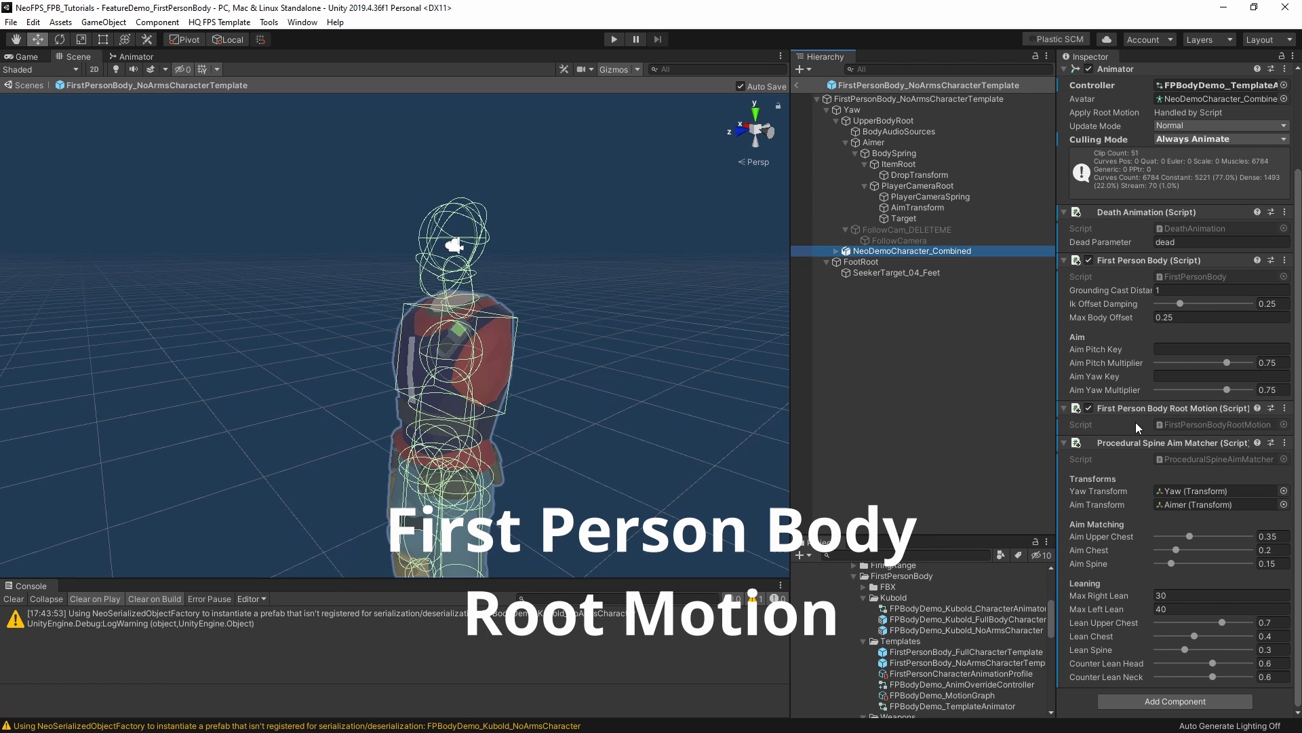
Deselect the object so the Inspector empties and collider outlines disappear.
click(913, 251)
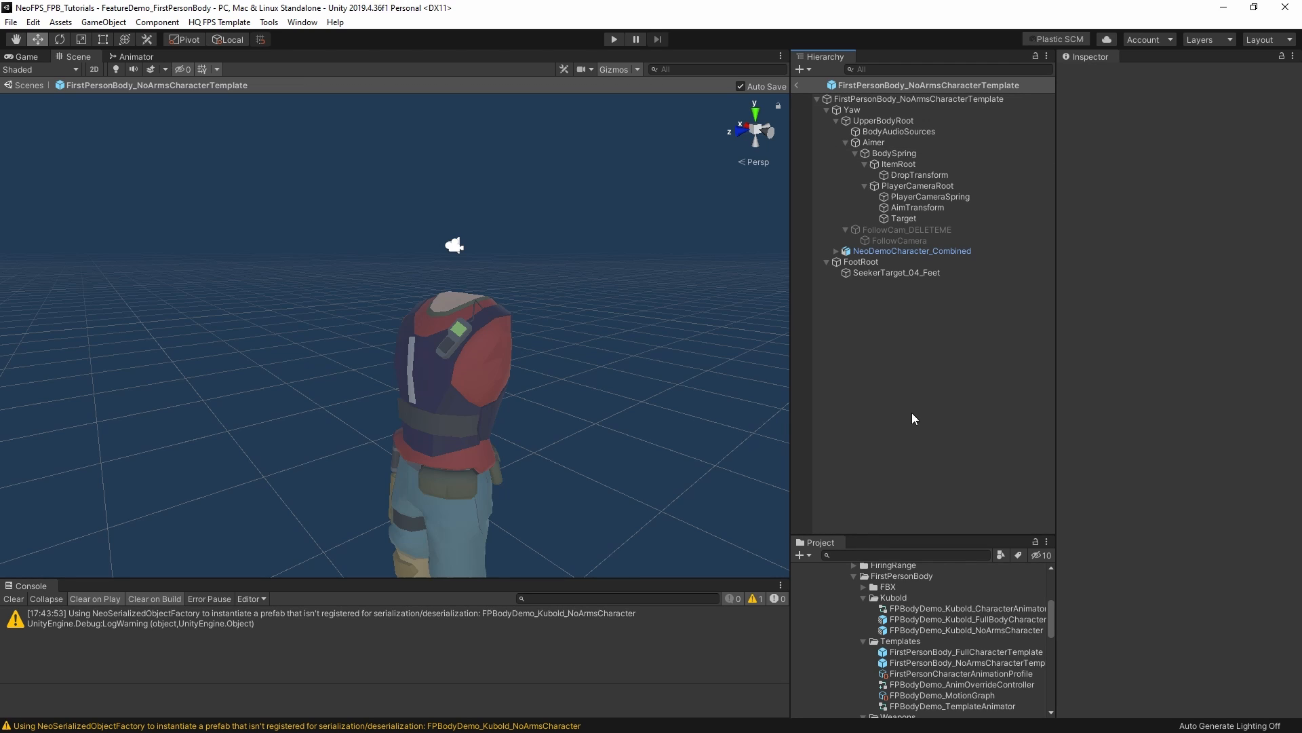
mouse_move(919, 391)
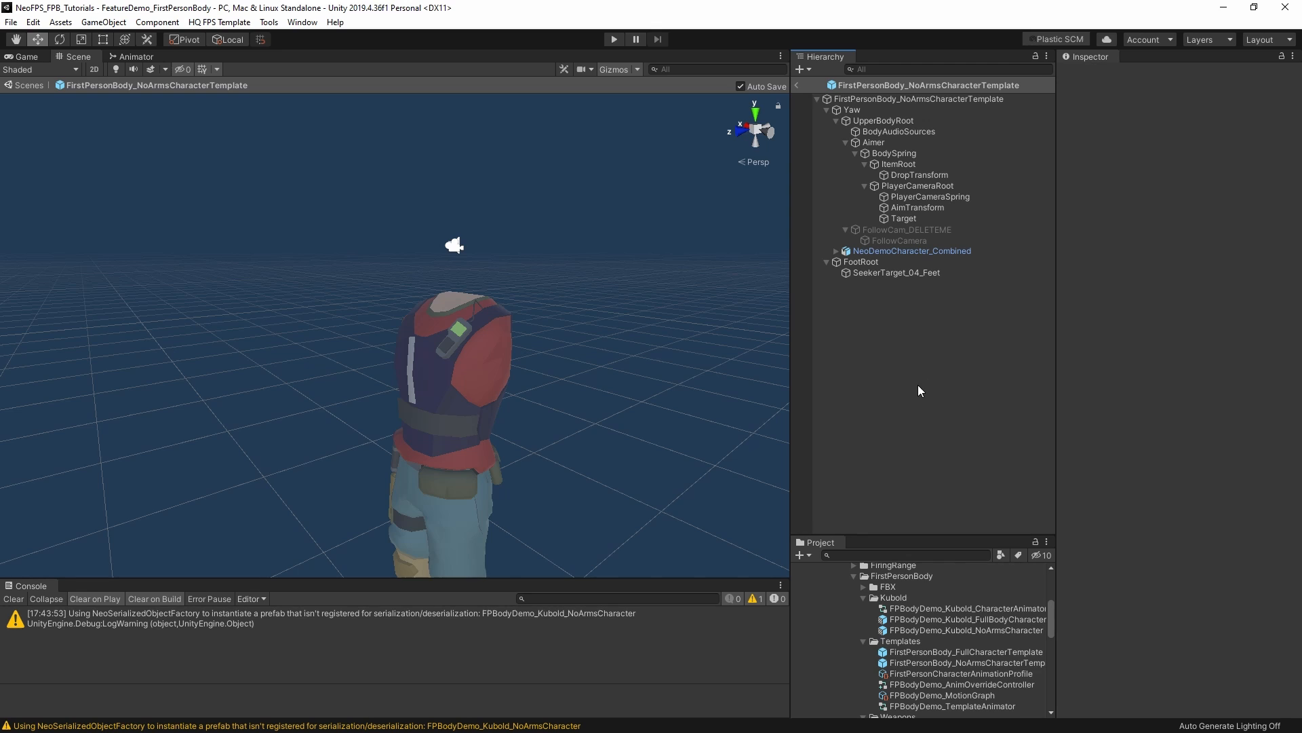